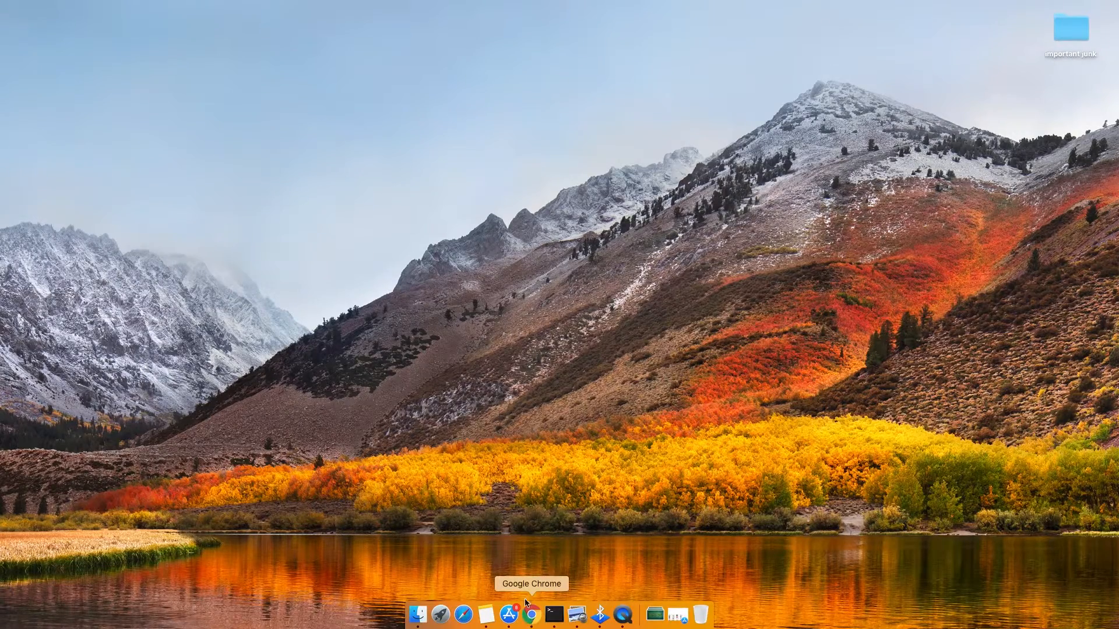
Step: Launch Google Chrome from the Dock to get a new tab
left_click(547, 610)
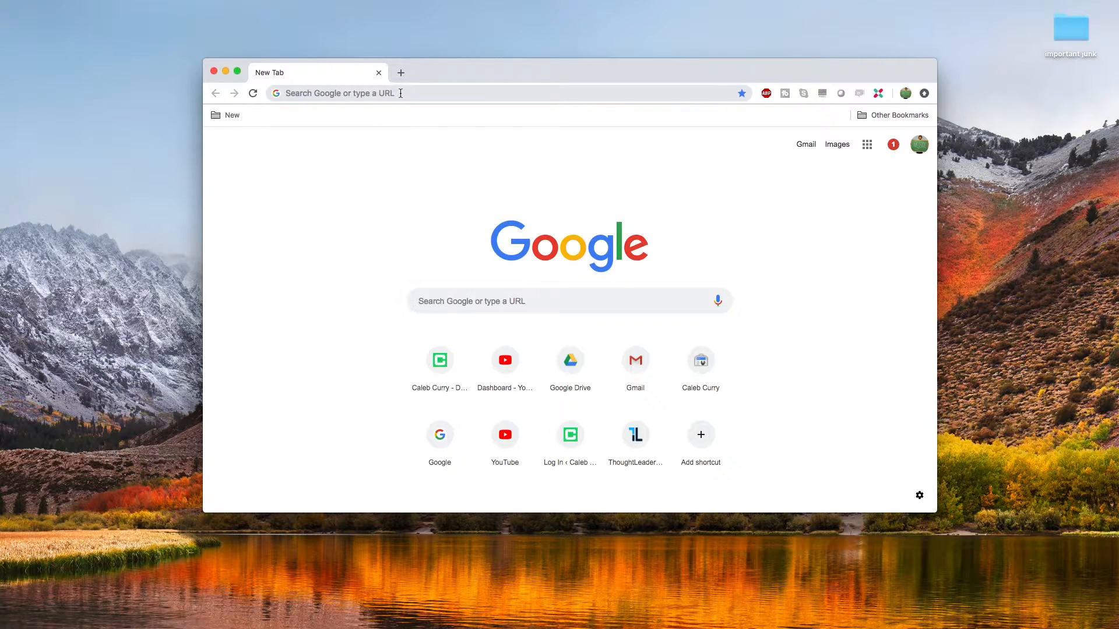
Step: Enter javascript: alert("Hello World") in Chrome's address bar
type("java")
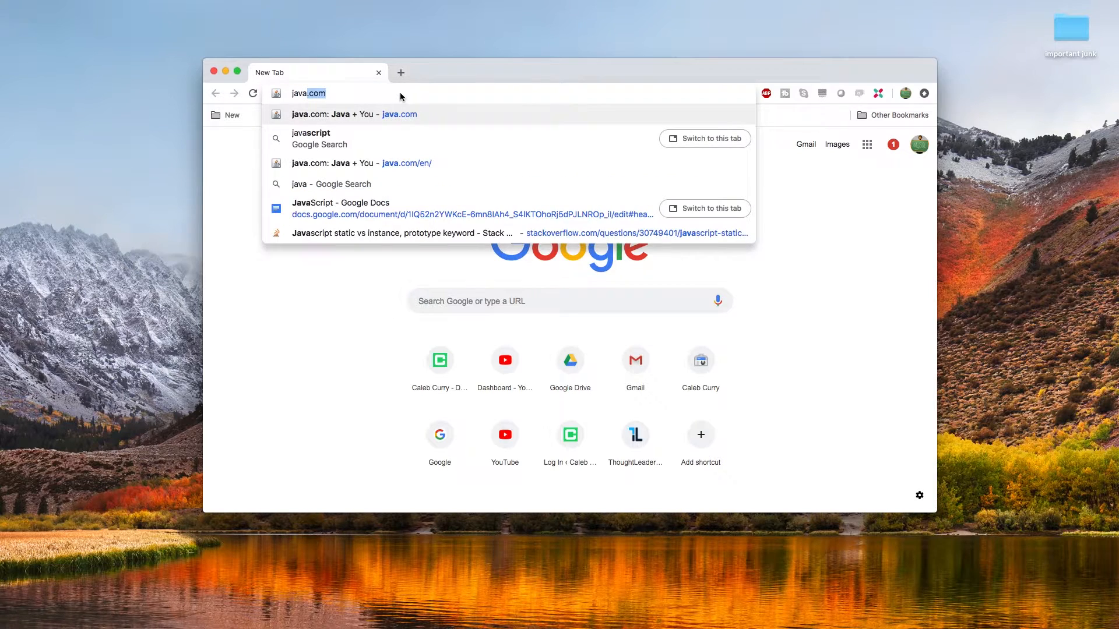
type("javascript")
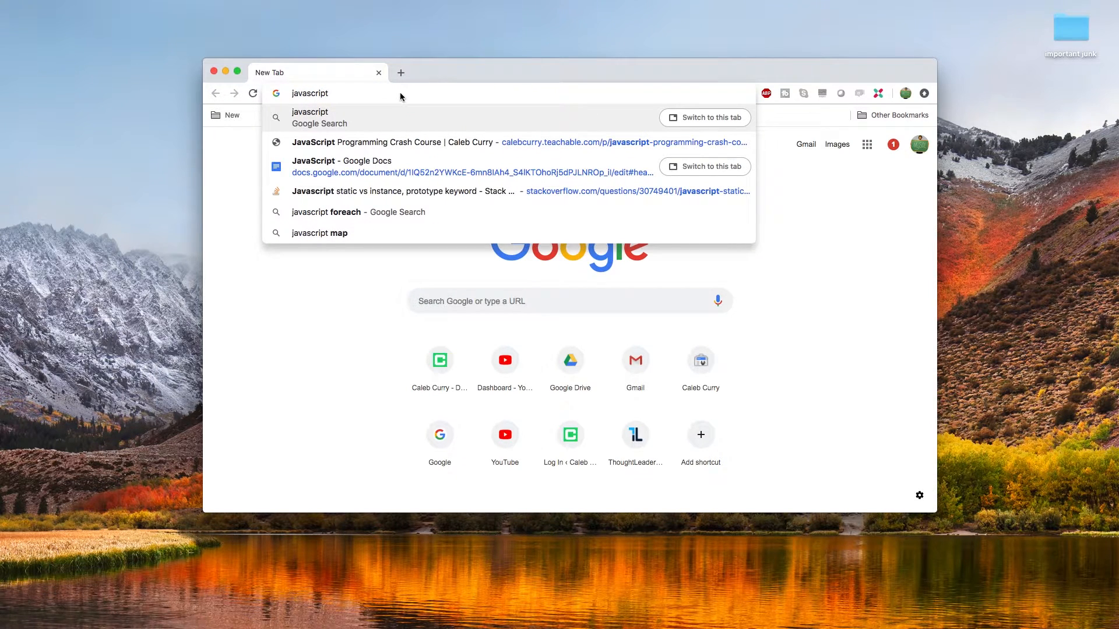
type(": alert")
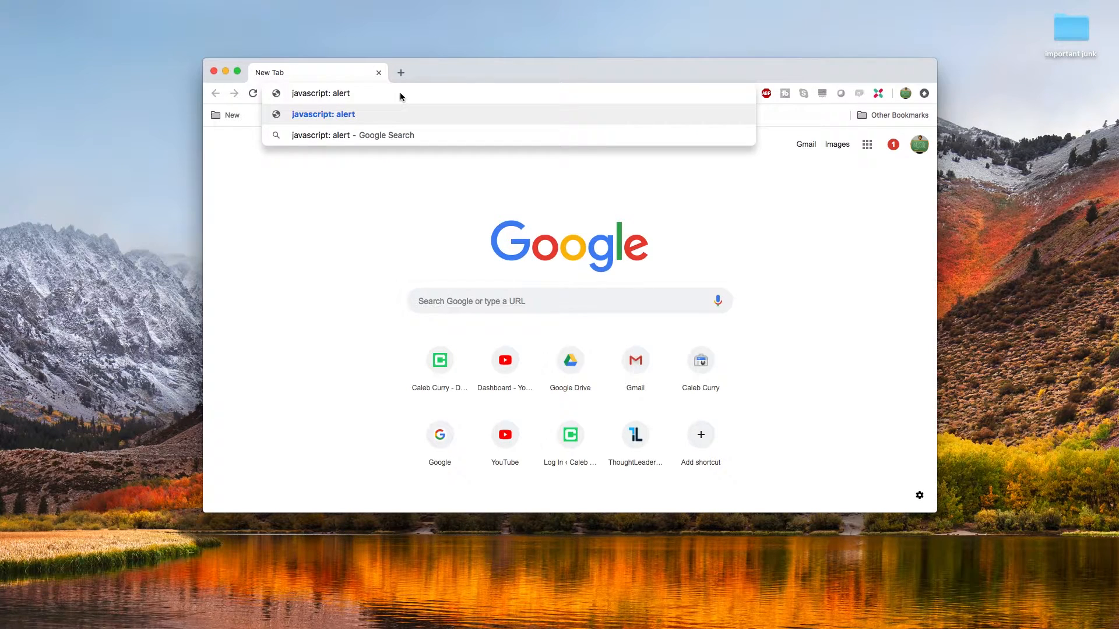
type("()")
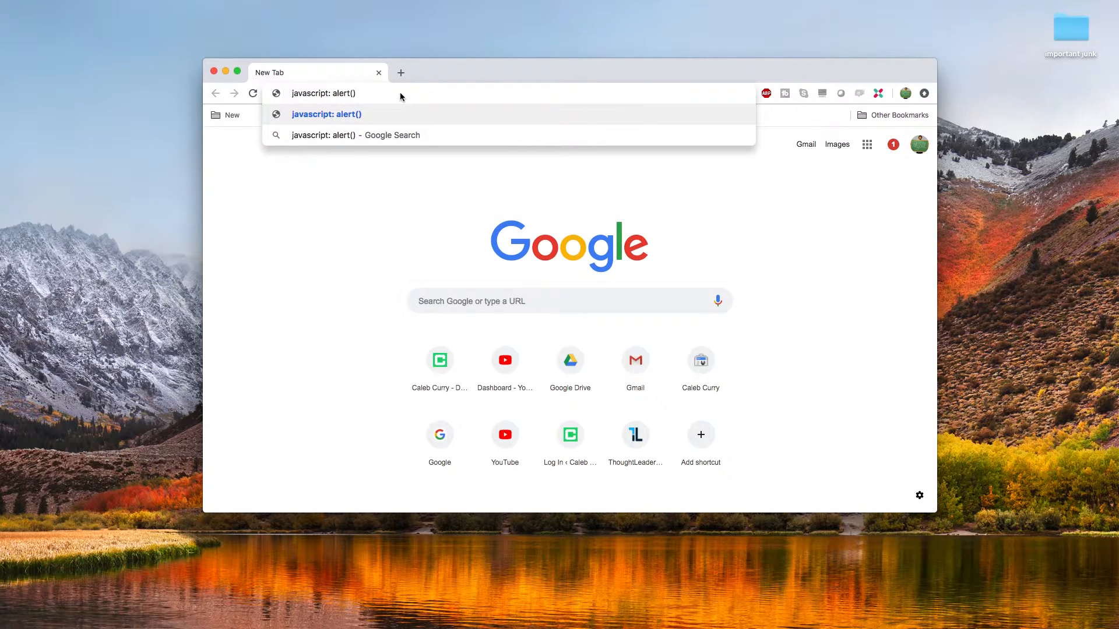
type("\"")
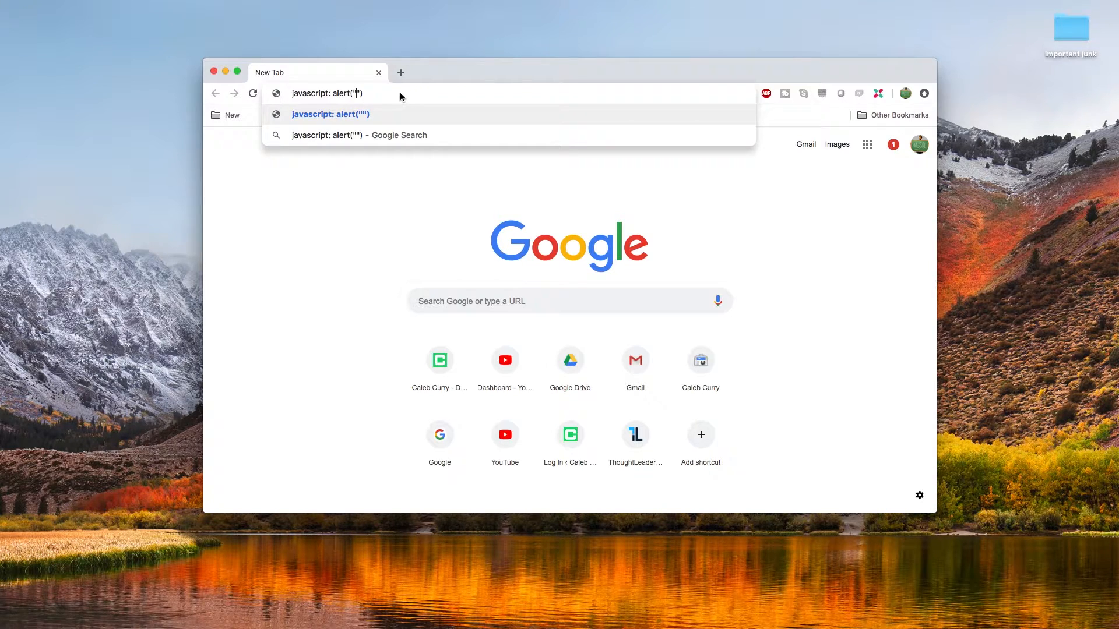
type("Hello Worl")
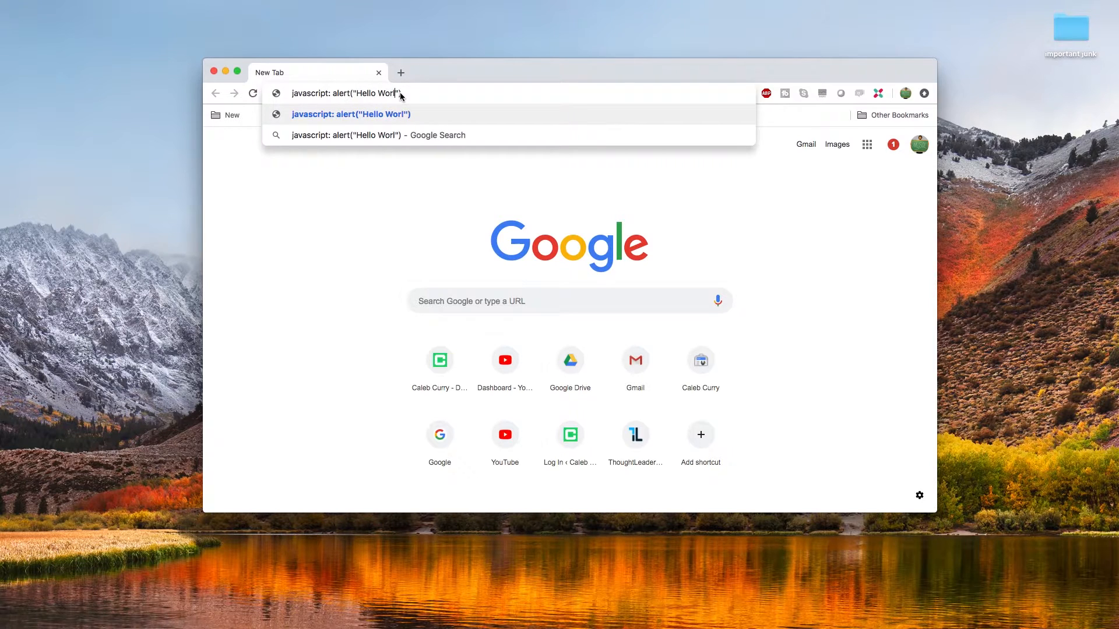
type("d")
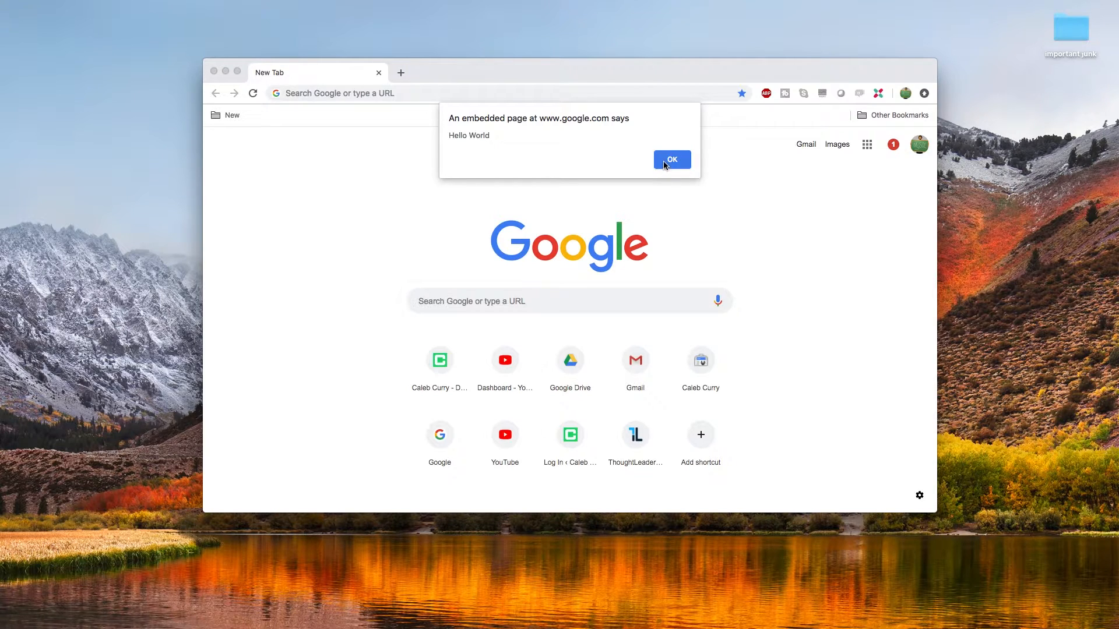
mouse_move(666, 164)
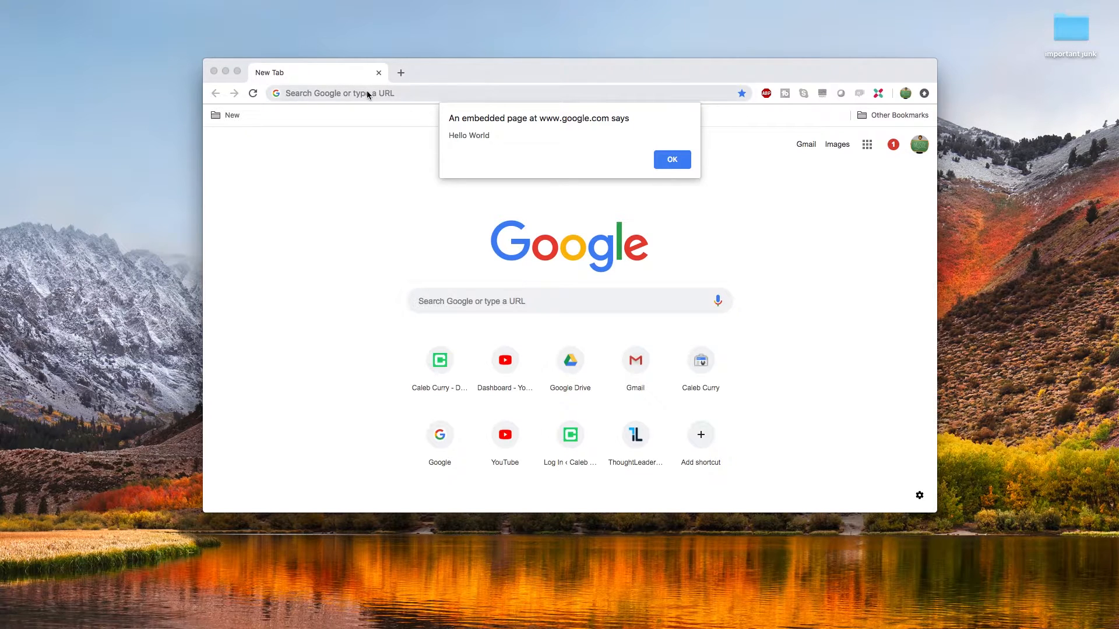
mouse_move(599, 159)
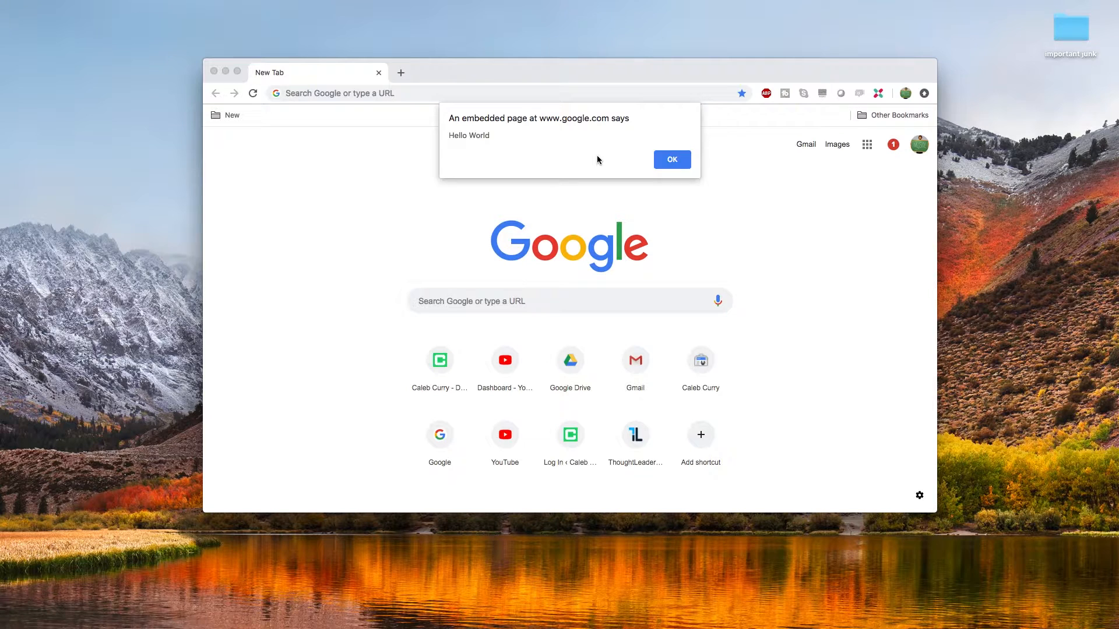
mouse_move(653, 153)
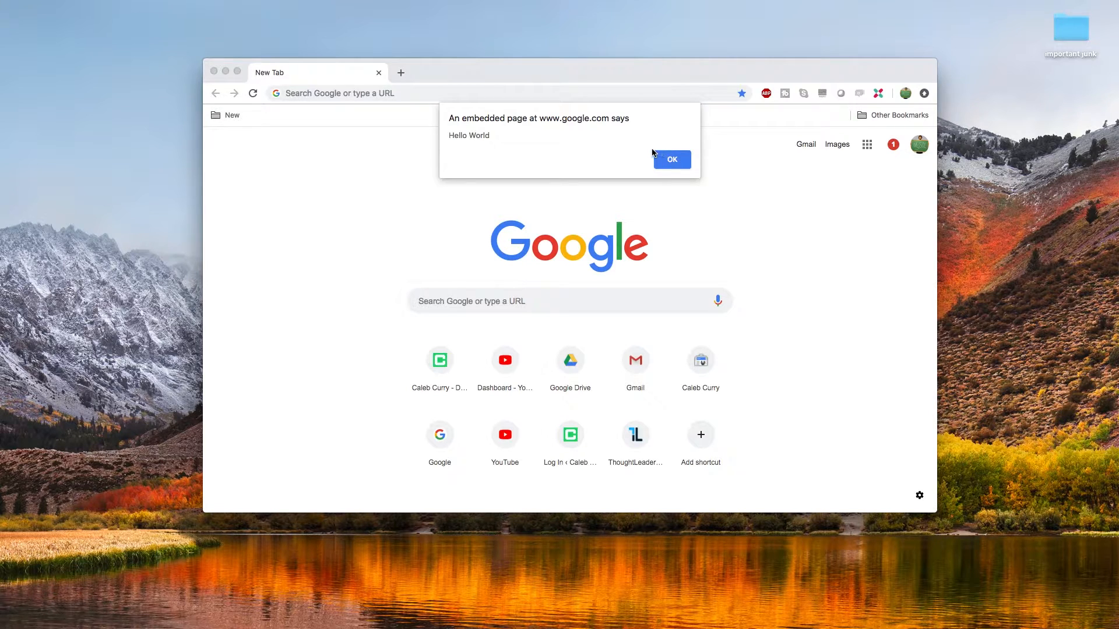
mouse_move(653, 157)
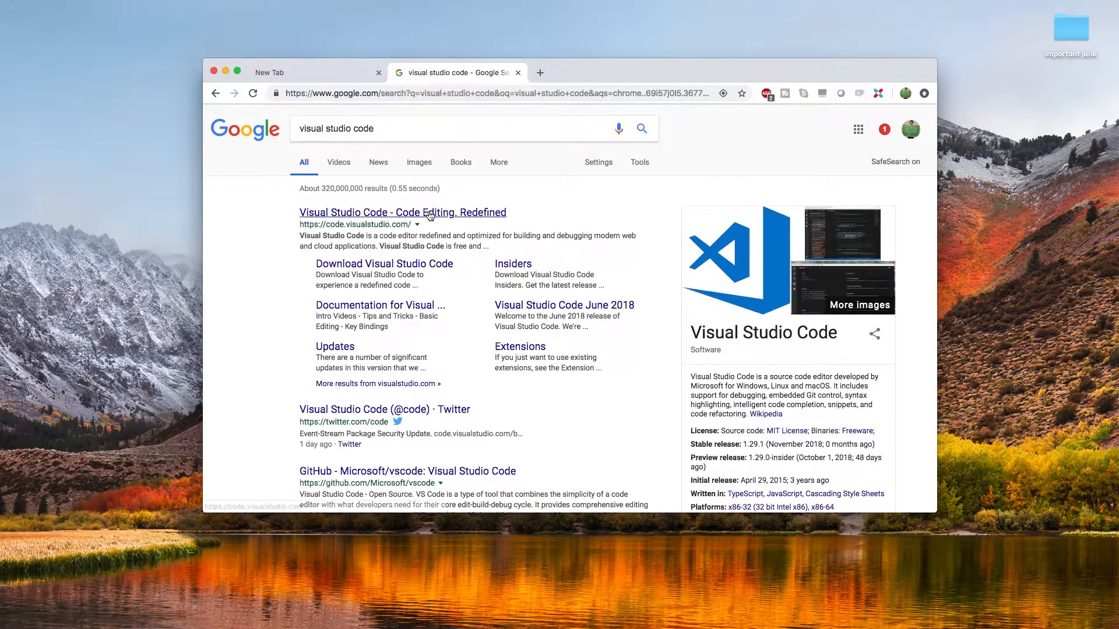
Step: Visit code.visualstudio.com from the search results, then close that tab
left_click(402, 212)
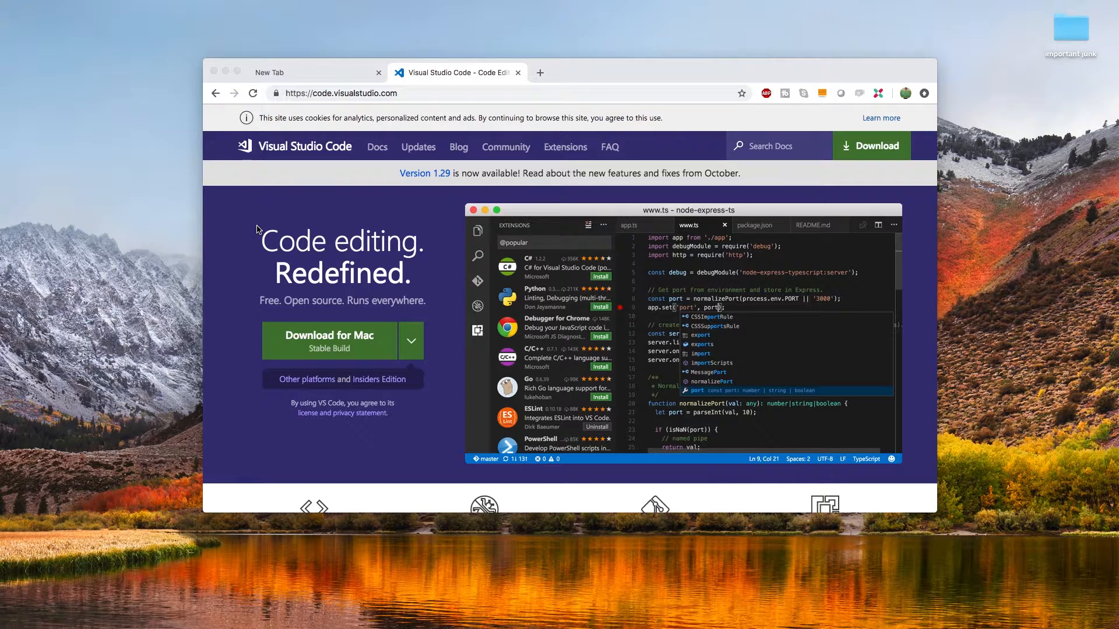
mouse_move(372, 288)
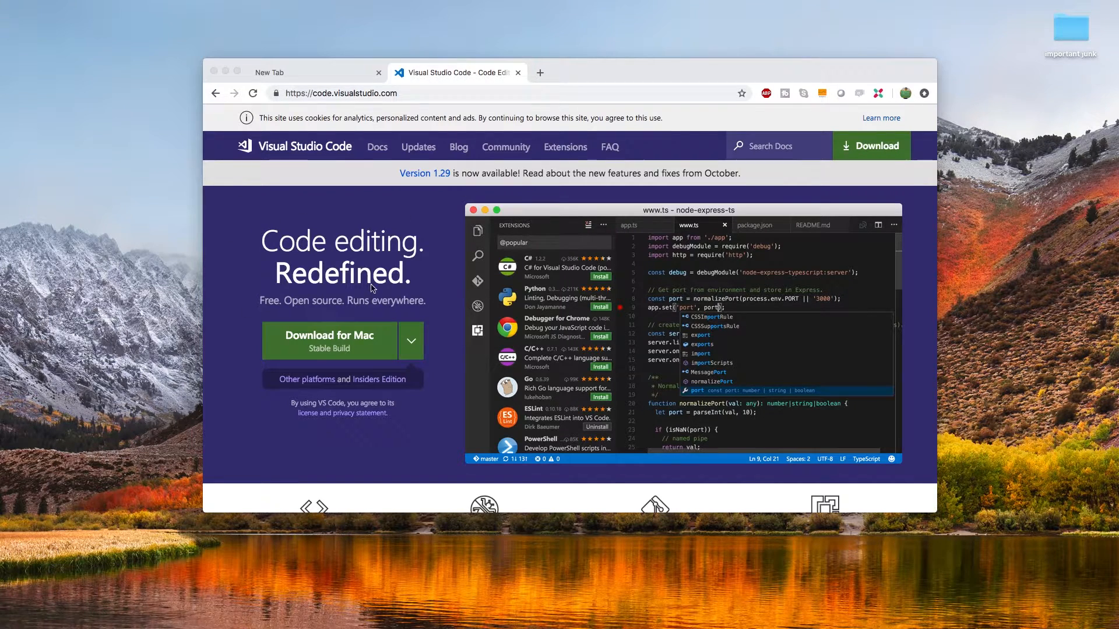
mouse_move(370, 195)
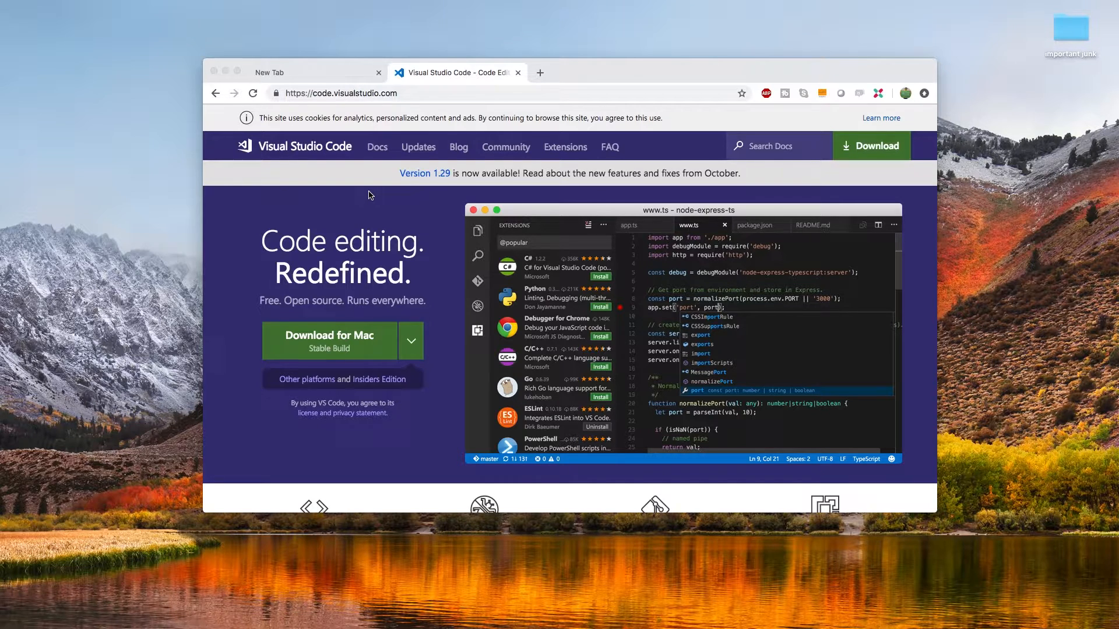
mouse_move(366, 214)
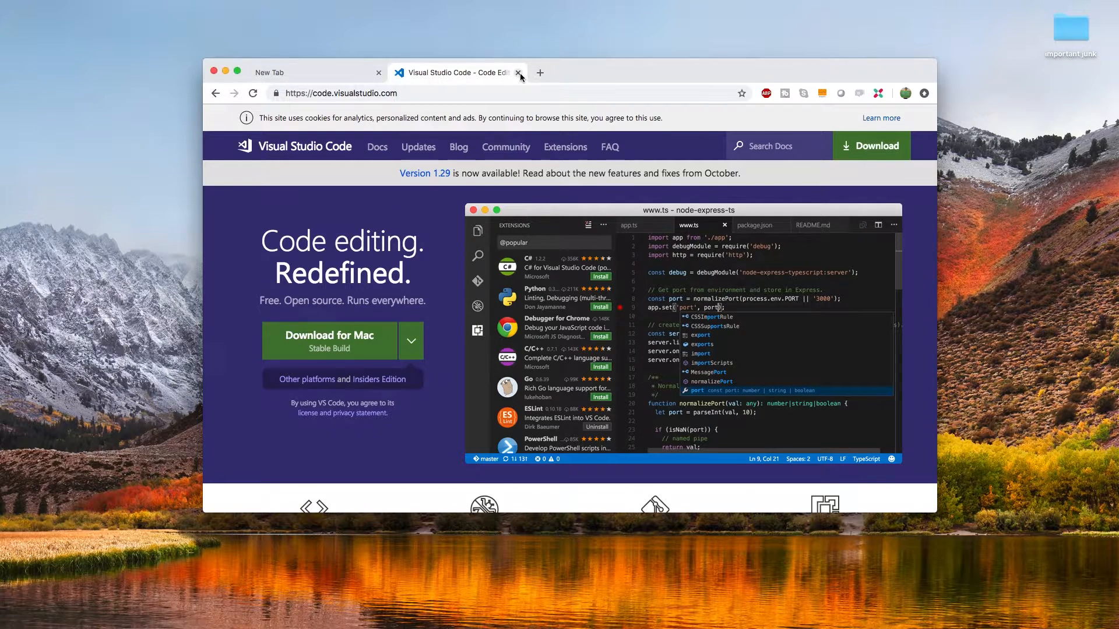
left_click(518, 73)
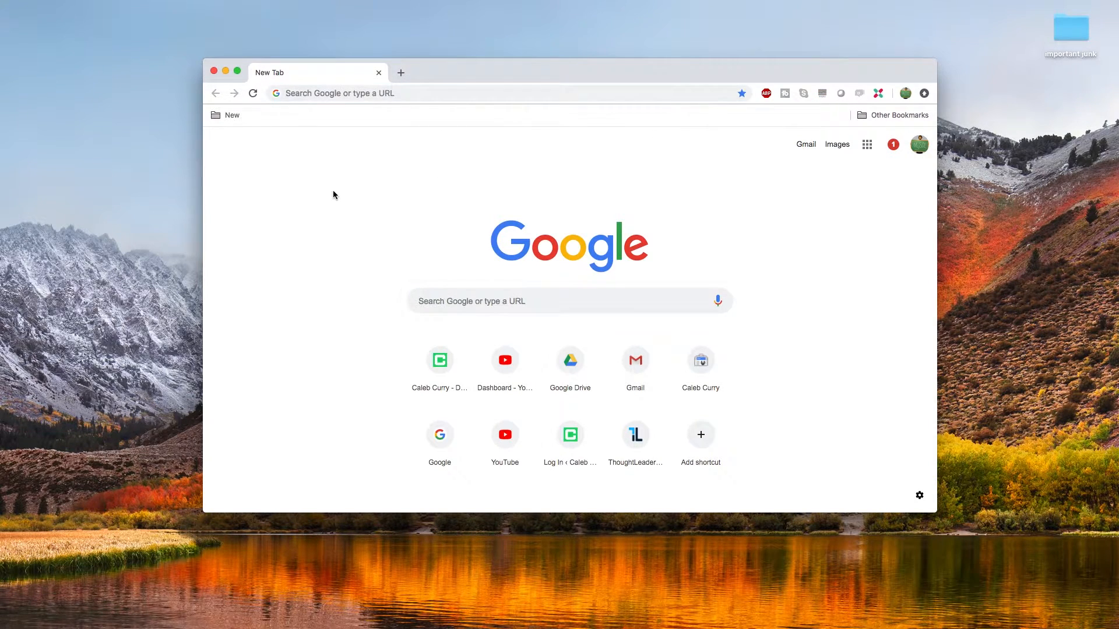
Step: Open DevTools Console, run alert("Hello World"), and dismiss the popup with OK
right_click(335, 195)
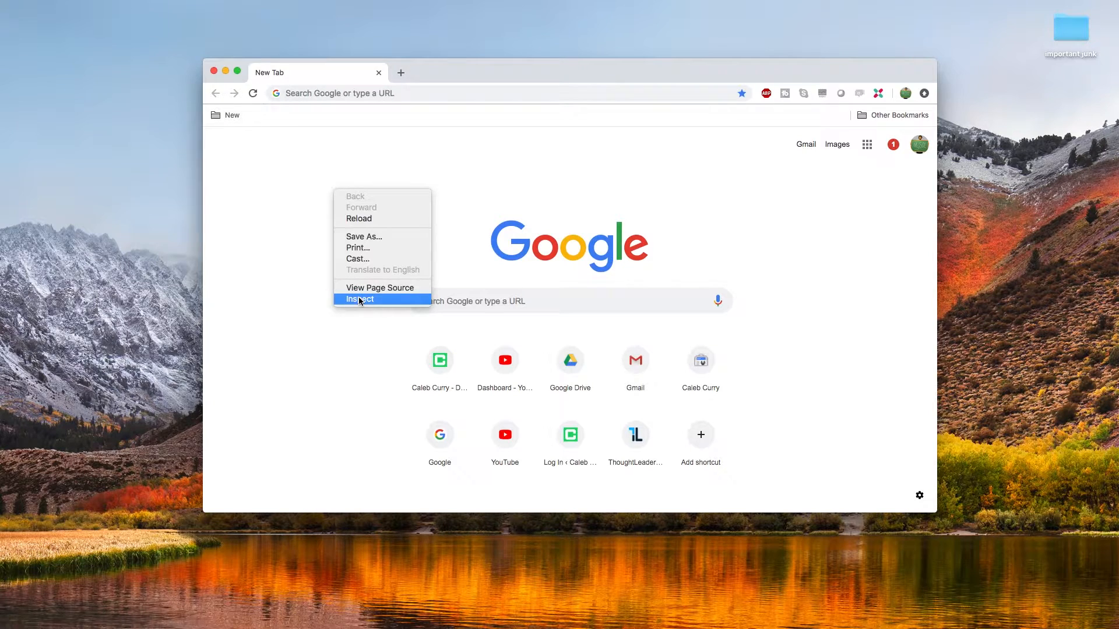
left_click(360, 299)
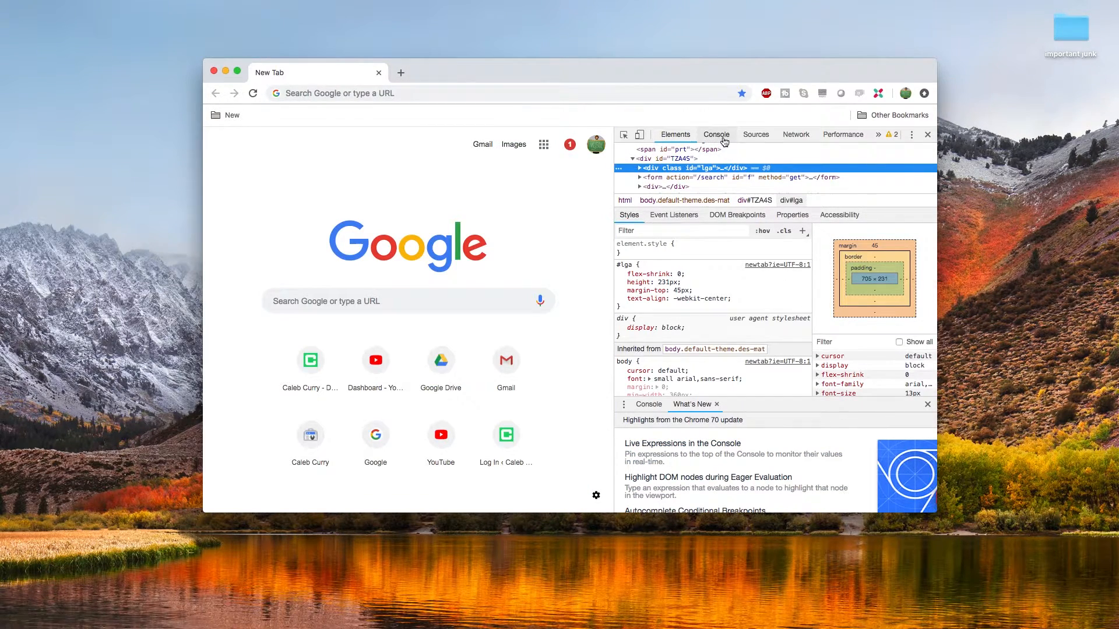
left_click(716, 135)
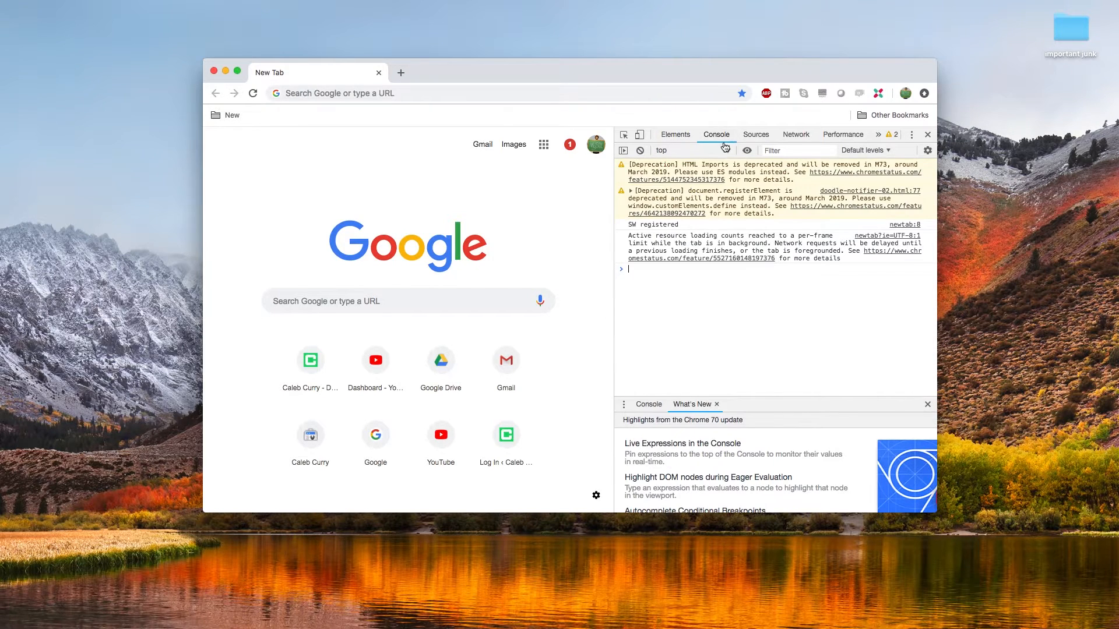
mouse_move(715, 312)
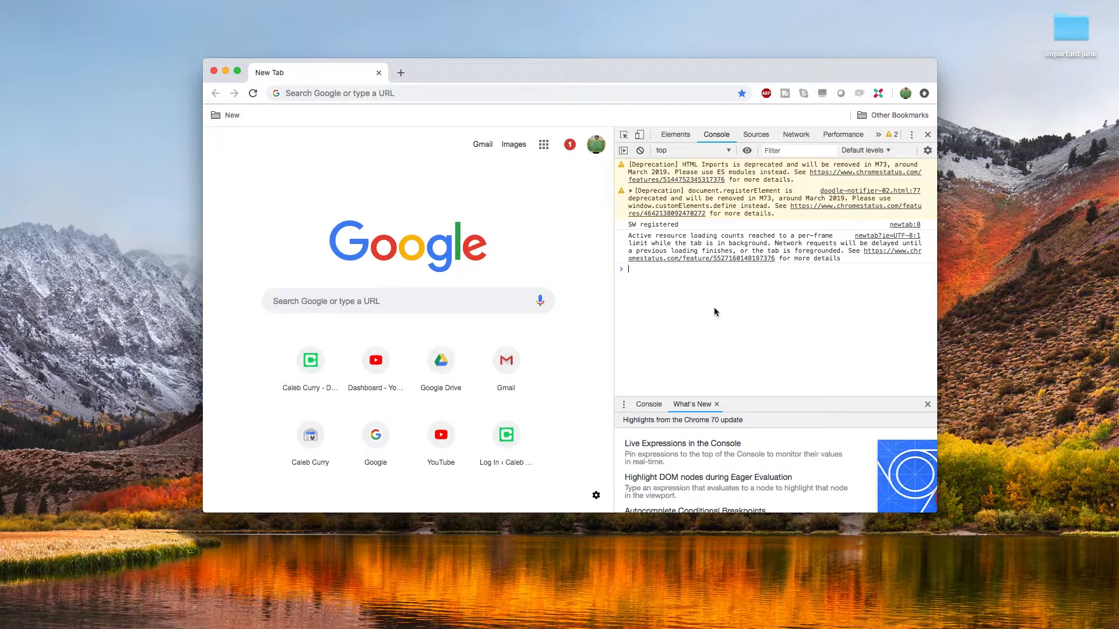
type("alert()")
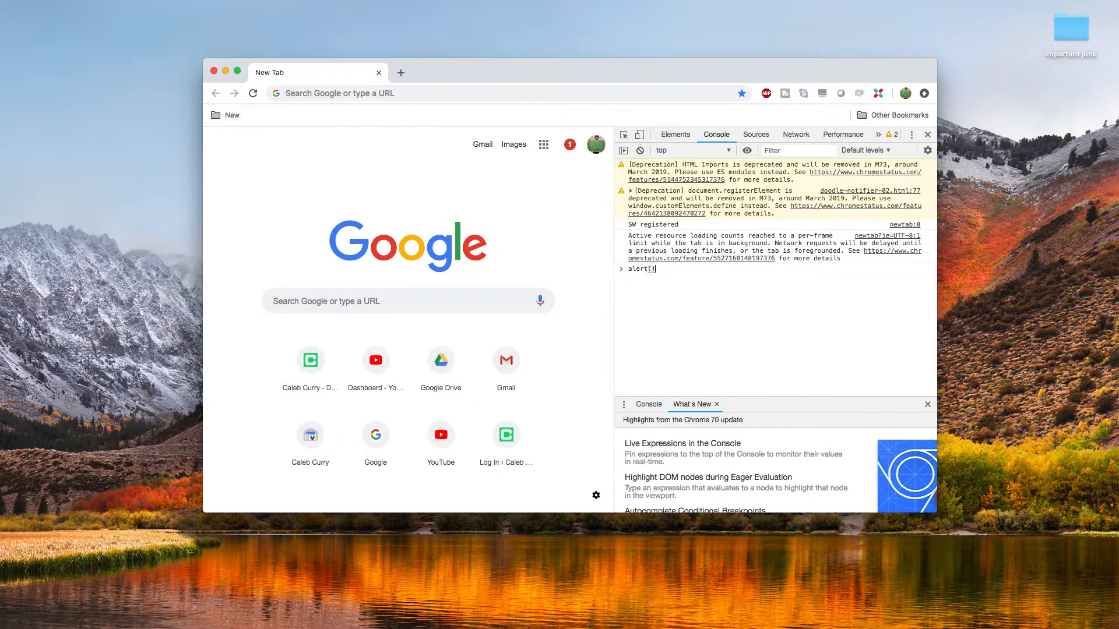
type("\"He\"")
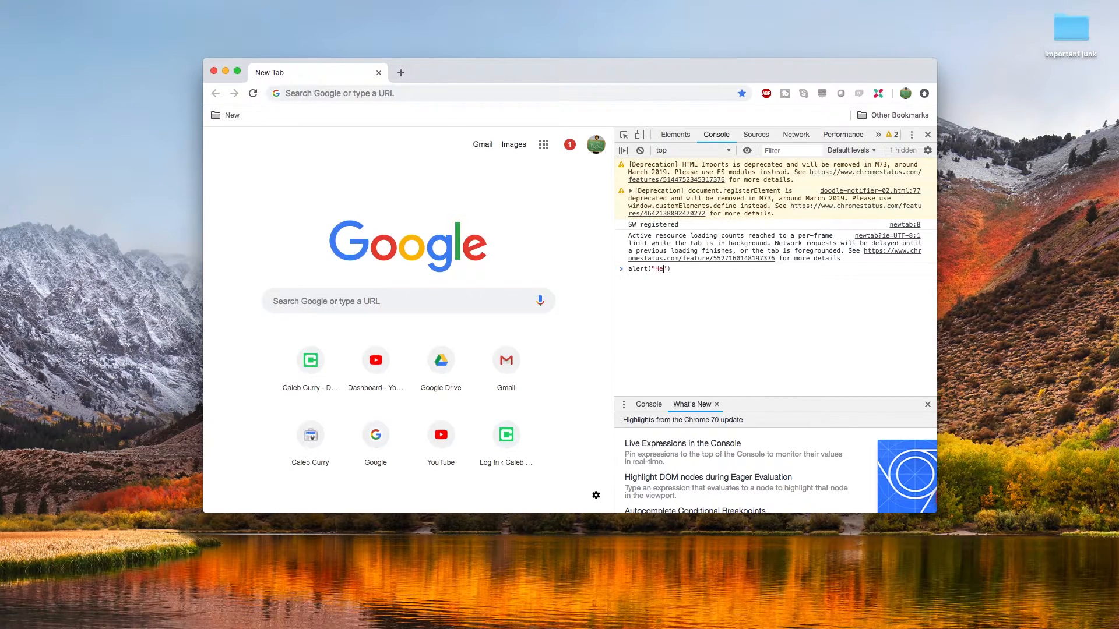
type("llo World")
key("Enter")
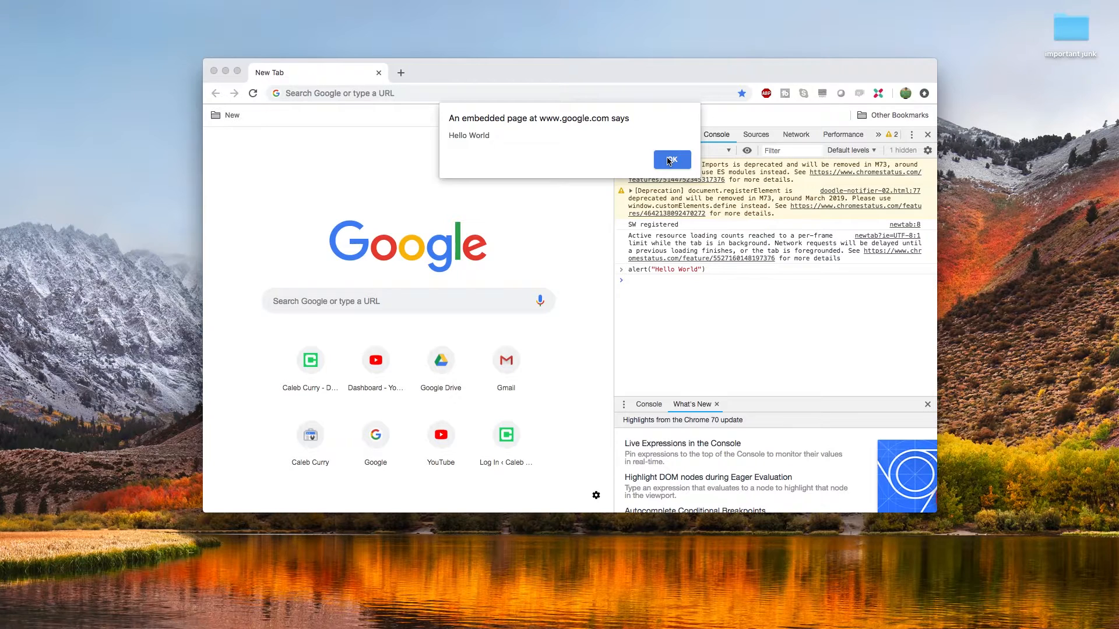
left_click(672, 159)
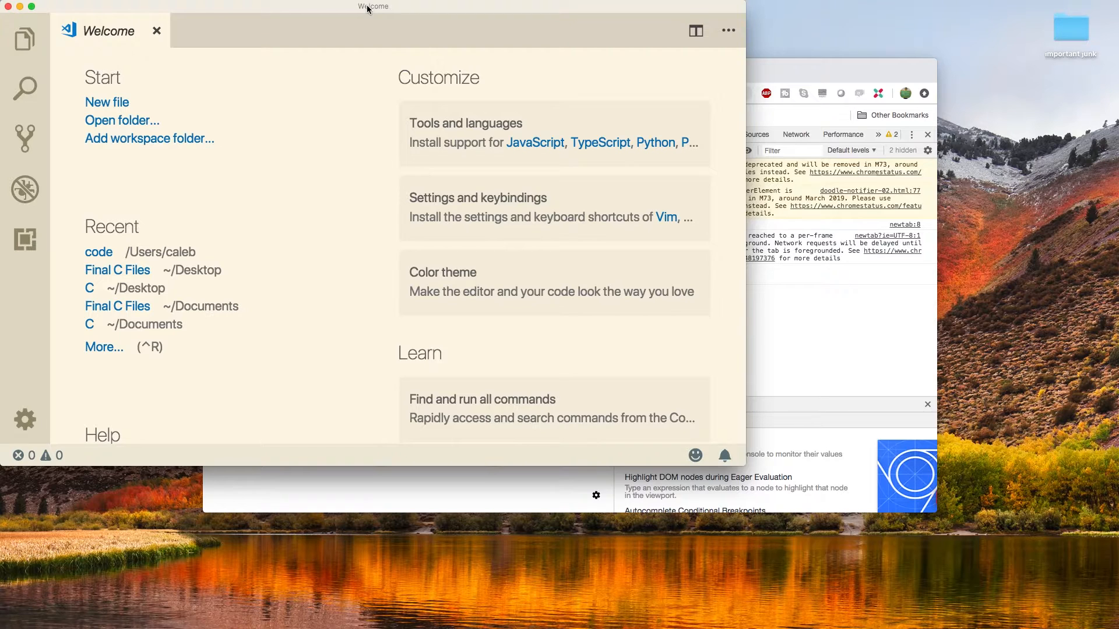
Step: Open the JavaScript folder through the Welcome page's Open folder… dialog
left_click(122, 120)
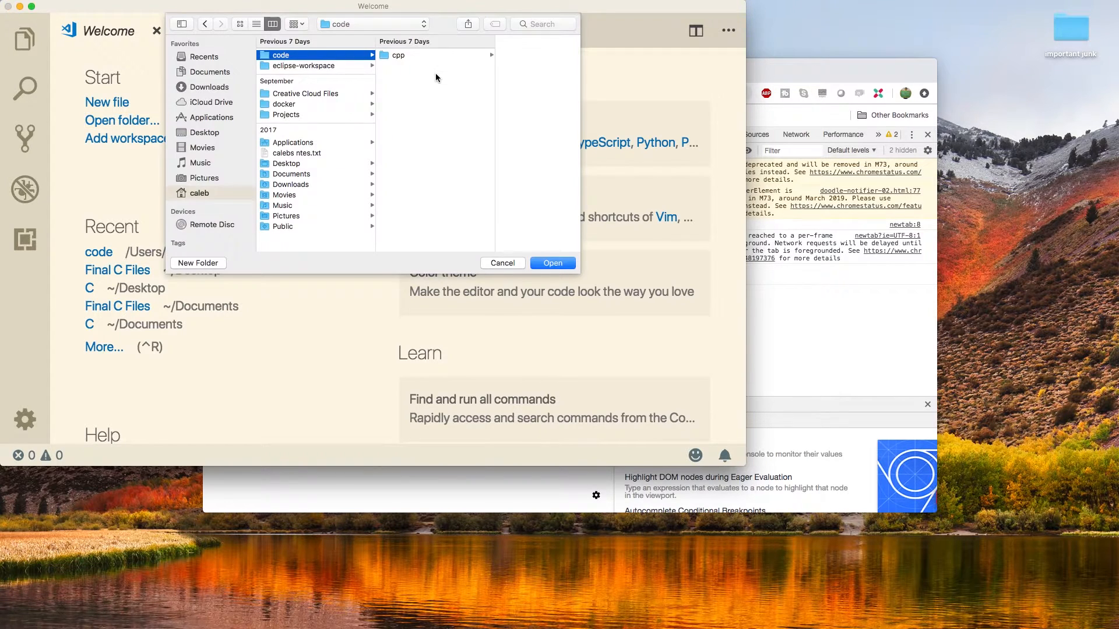
mouse_move(212, 260)
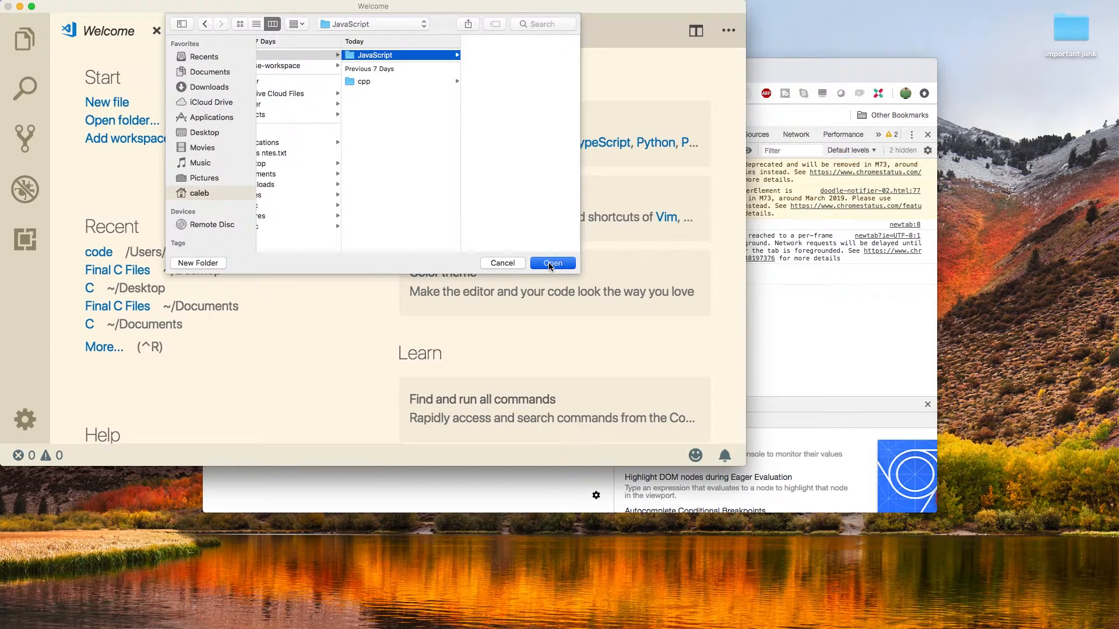
left_click(553, 263)
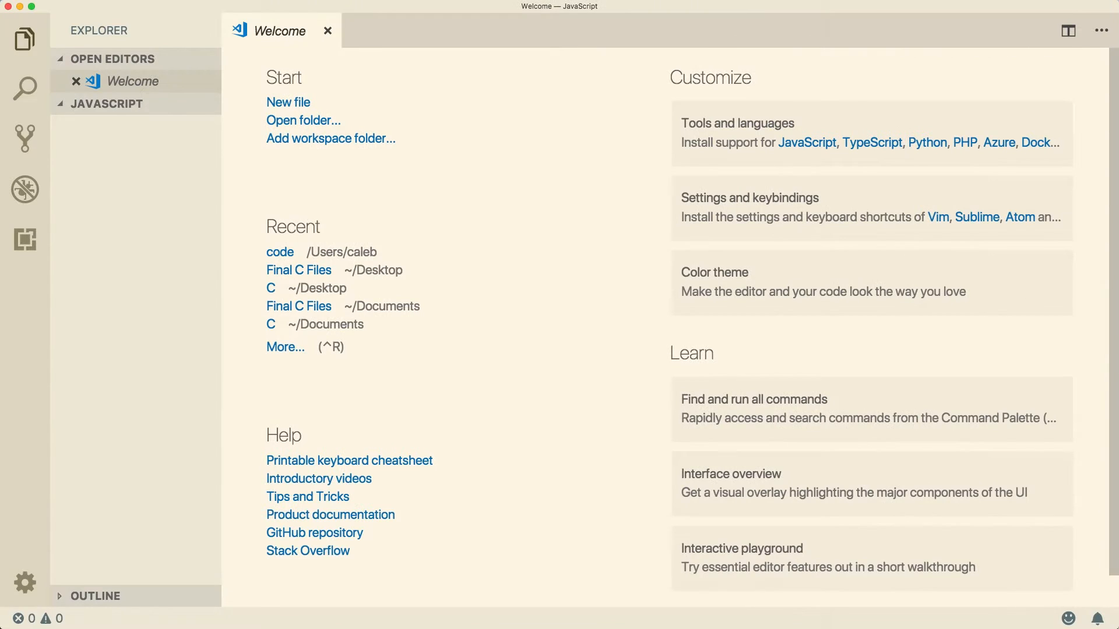
mouse_move(490, 271)
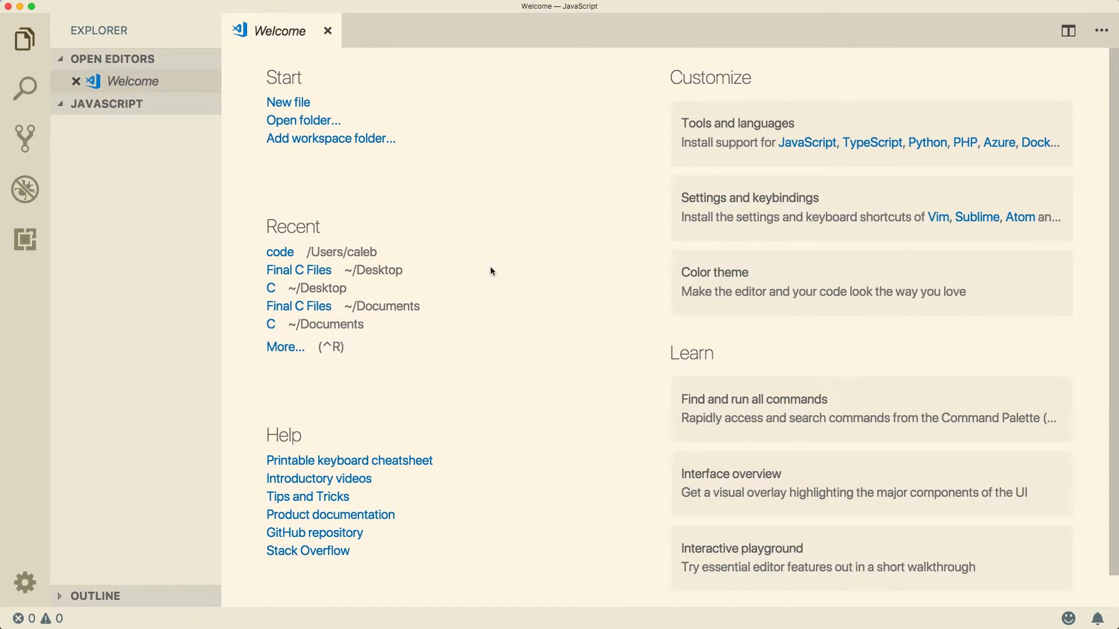
left_click(326, 31)
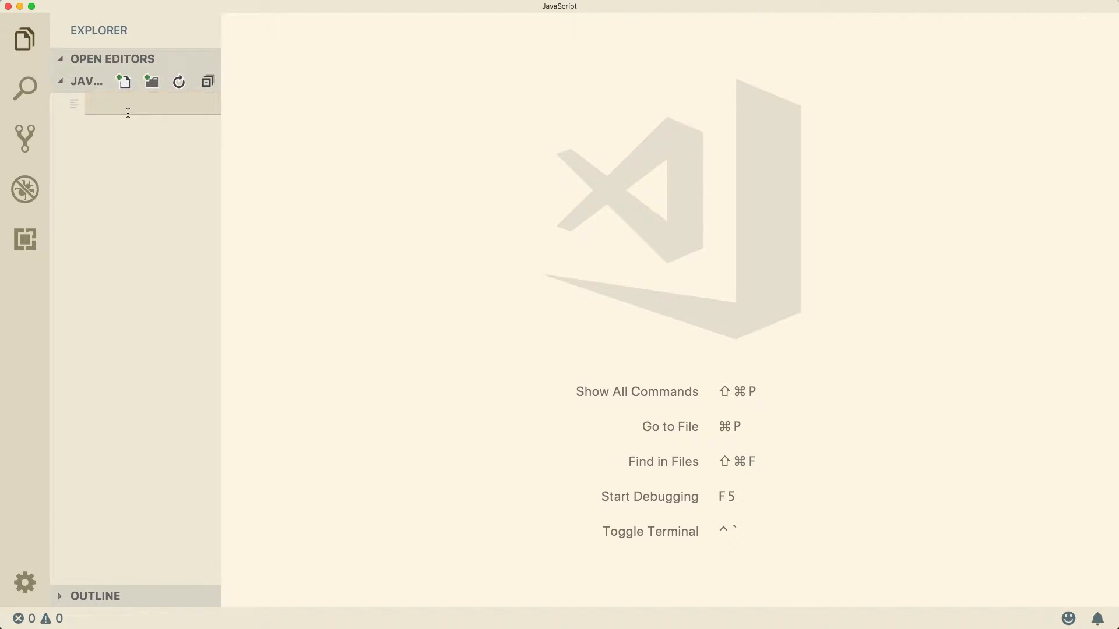
mouse_move(127, 109)
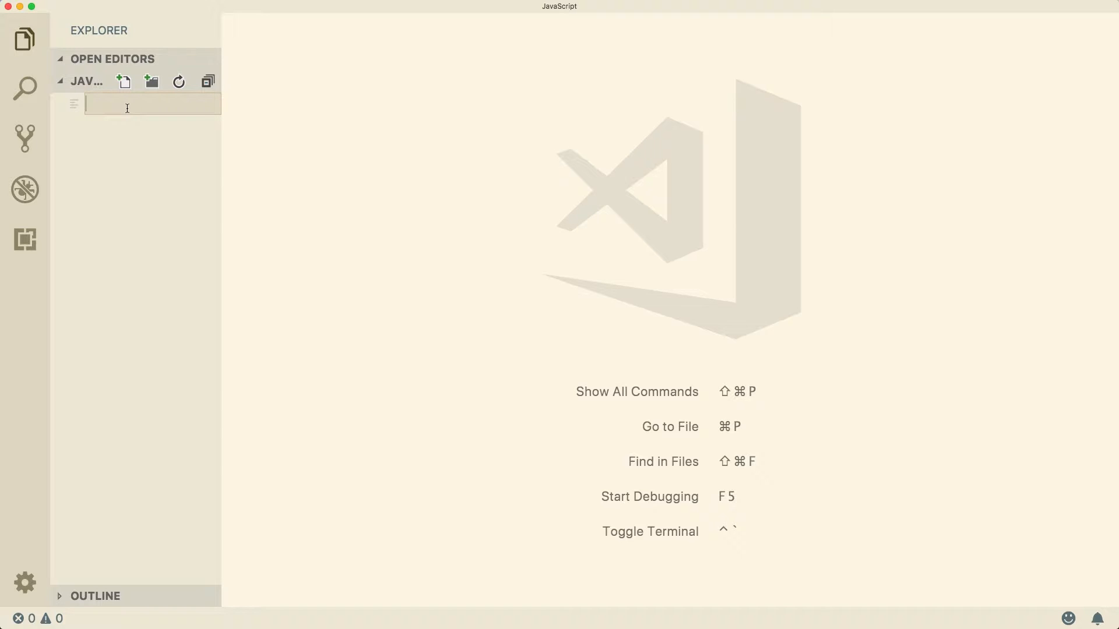
Step: Name the new file index.html in the JavaScript folder
type("index.html")
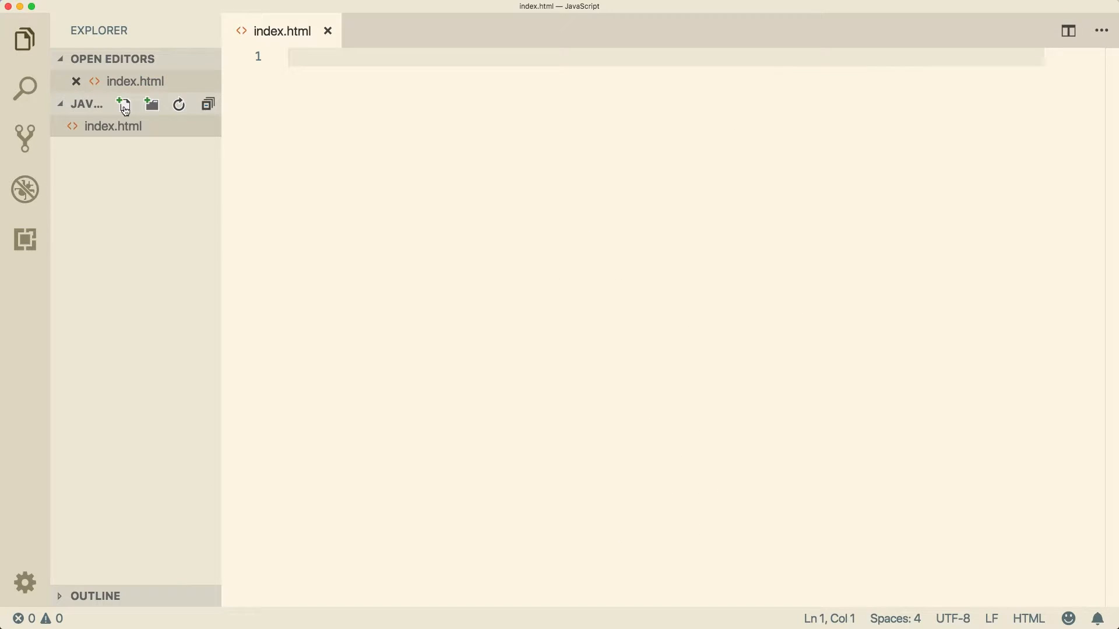
mouse_move(123, 104)
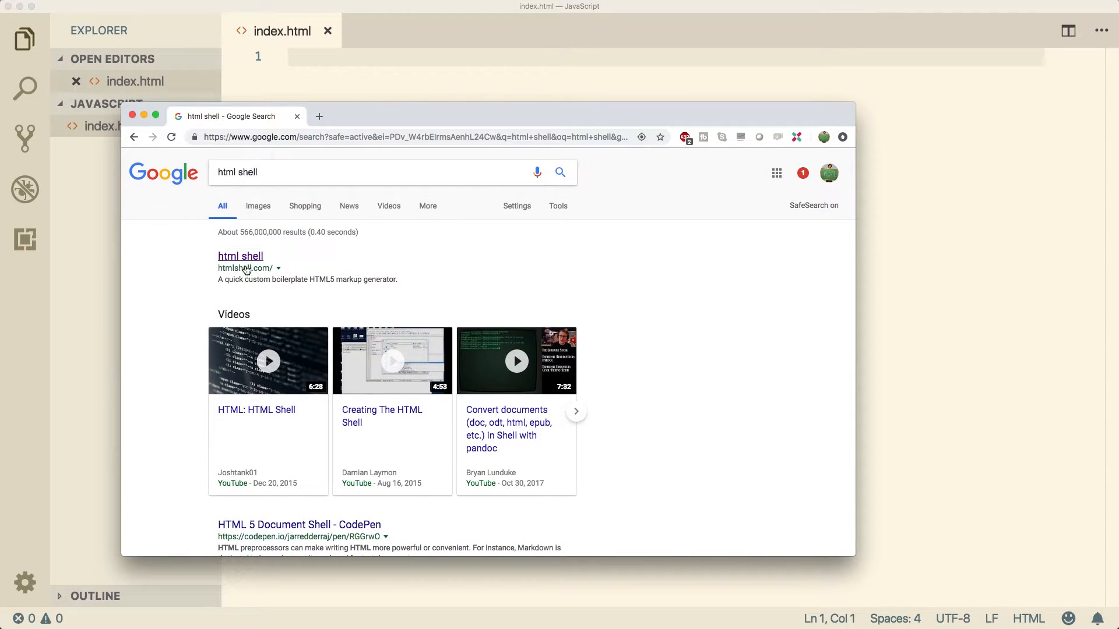
Step: Open the htmlshell.com generator and select its HTML5 boilerplate markup
left_click(240, 256)
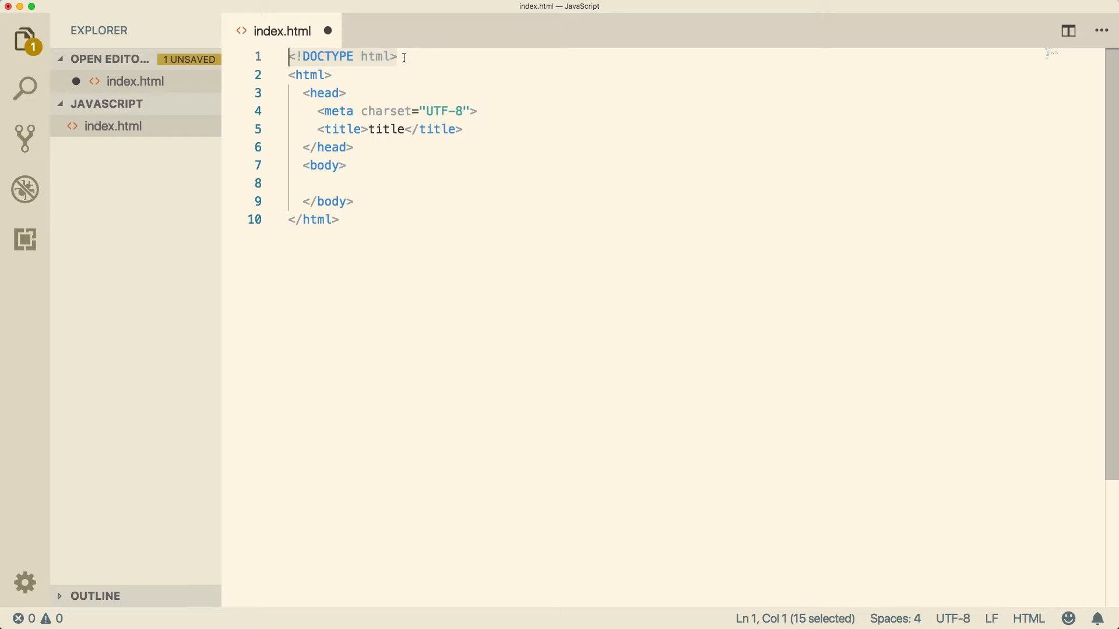
double_click(307, 74)
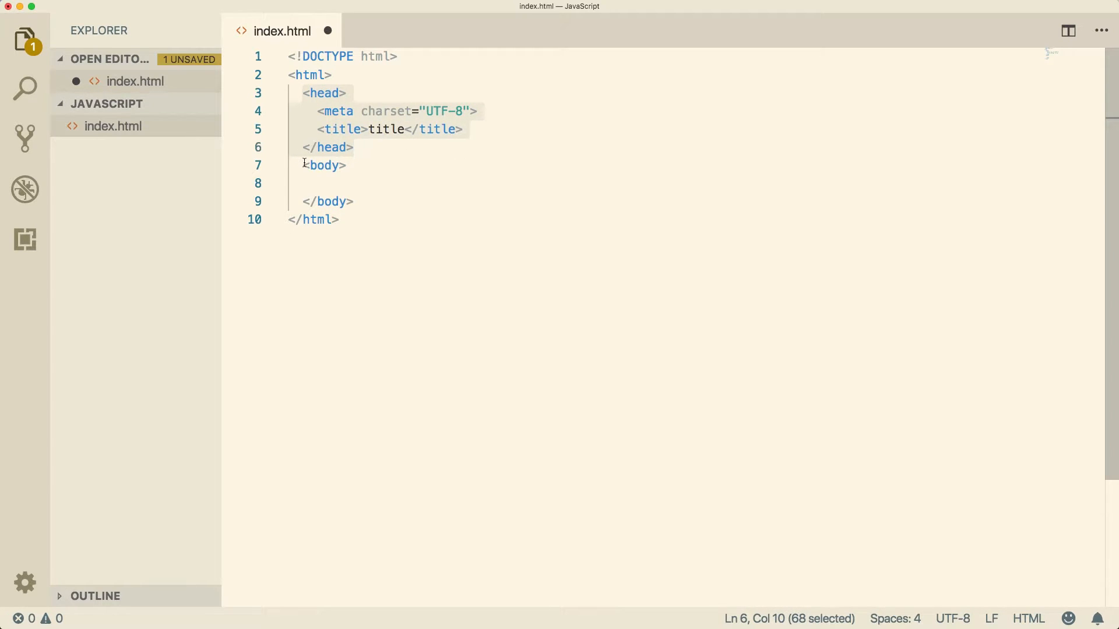
left_click(311, 110)
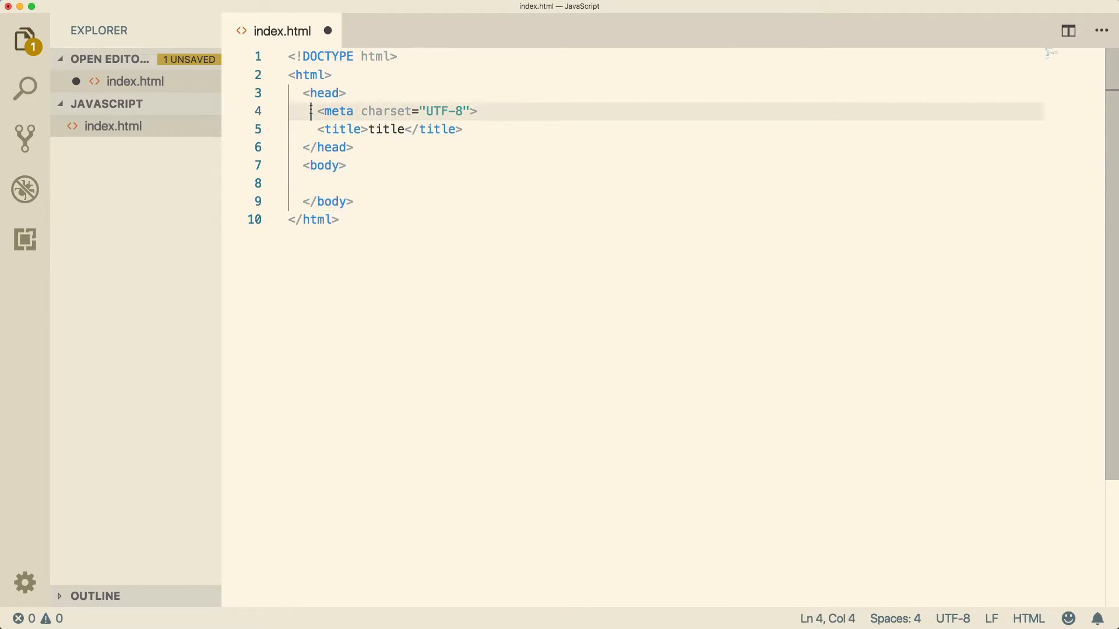
left_click_drag(311, 111, 461, 129)
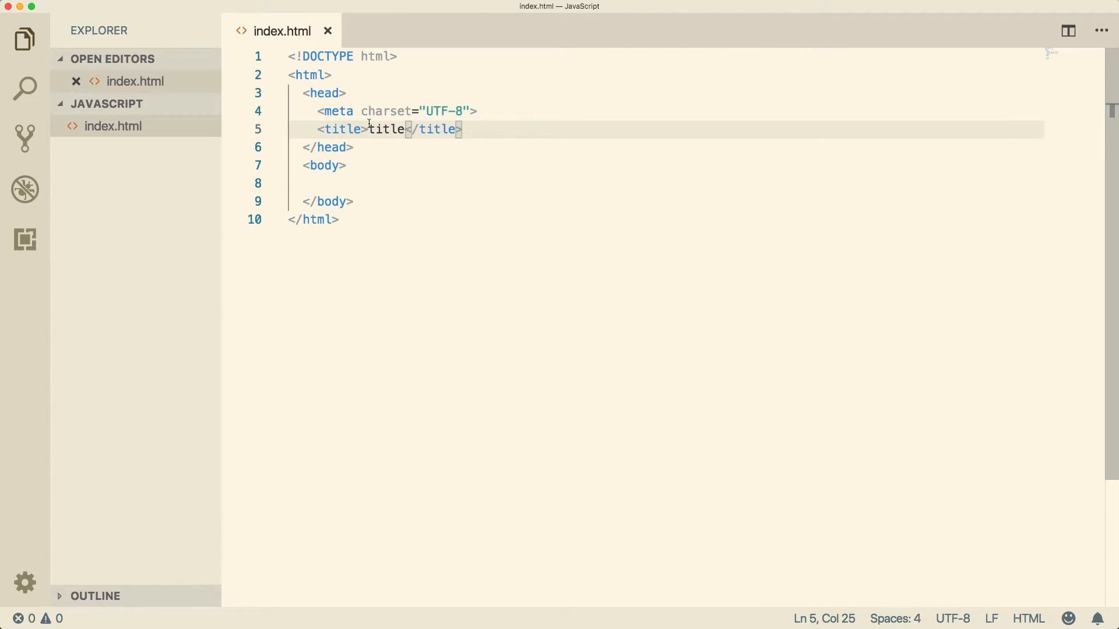
mouse_move(413, 220)
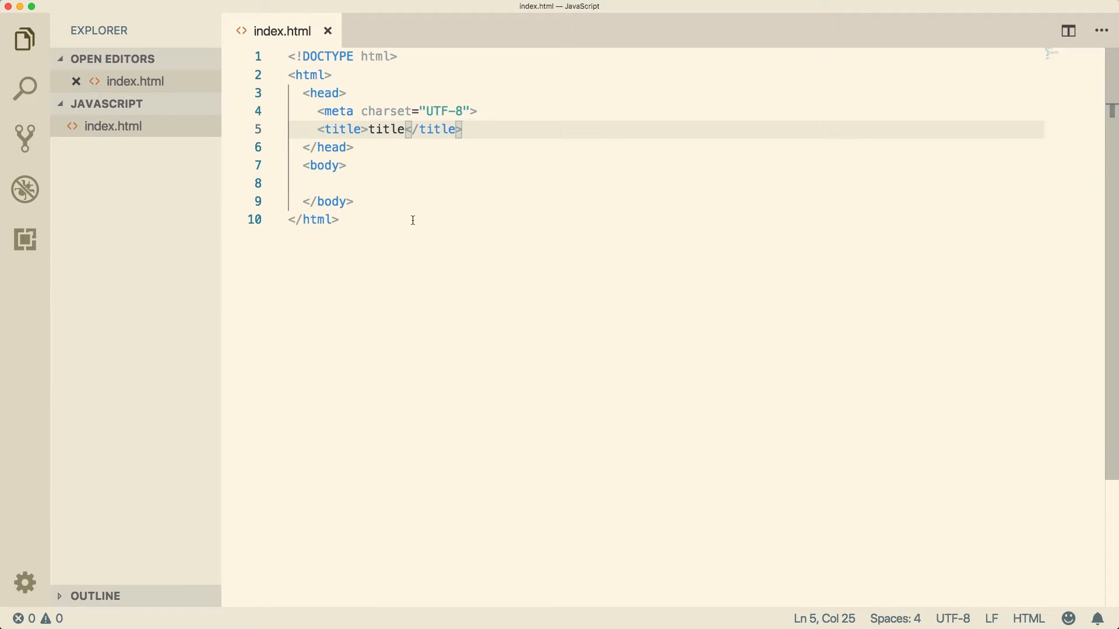
mouse_move(413, 287)
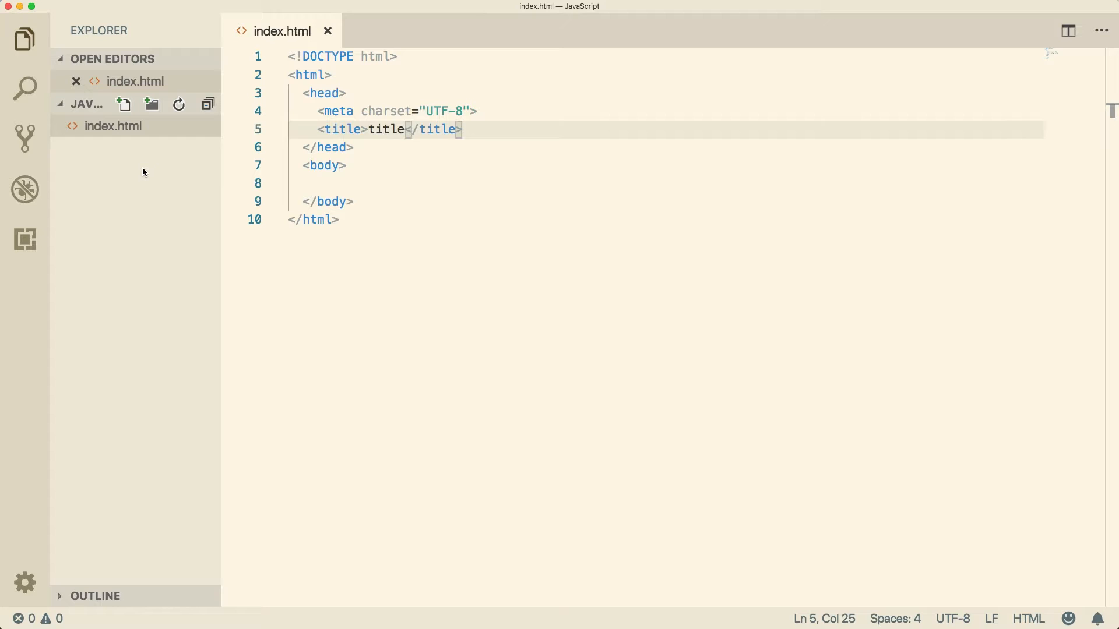
mouse_move(146, 178)
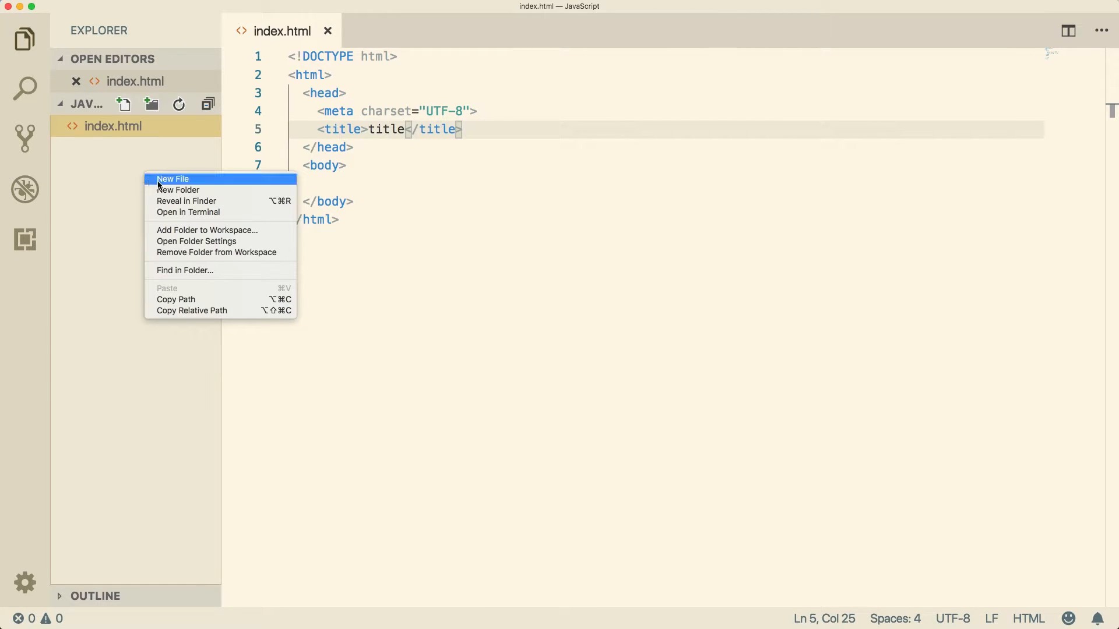
Step: Create a js folder containing a new file named youtube.js
left_click(173, 179)
type("js")
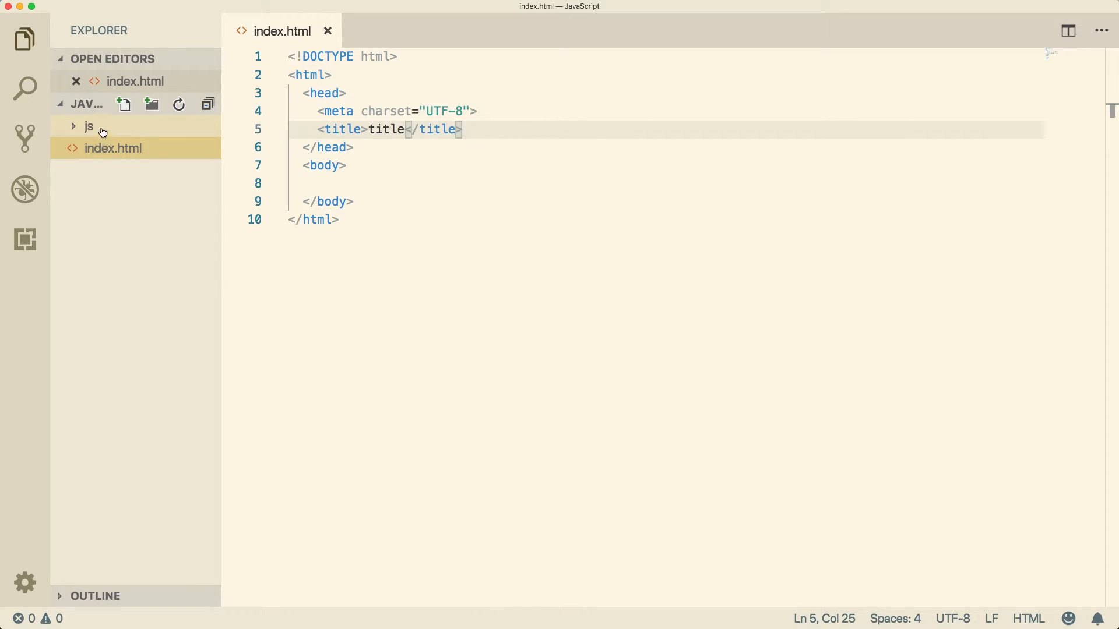
left_click(123, 105)
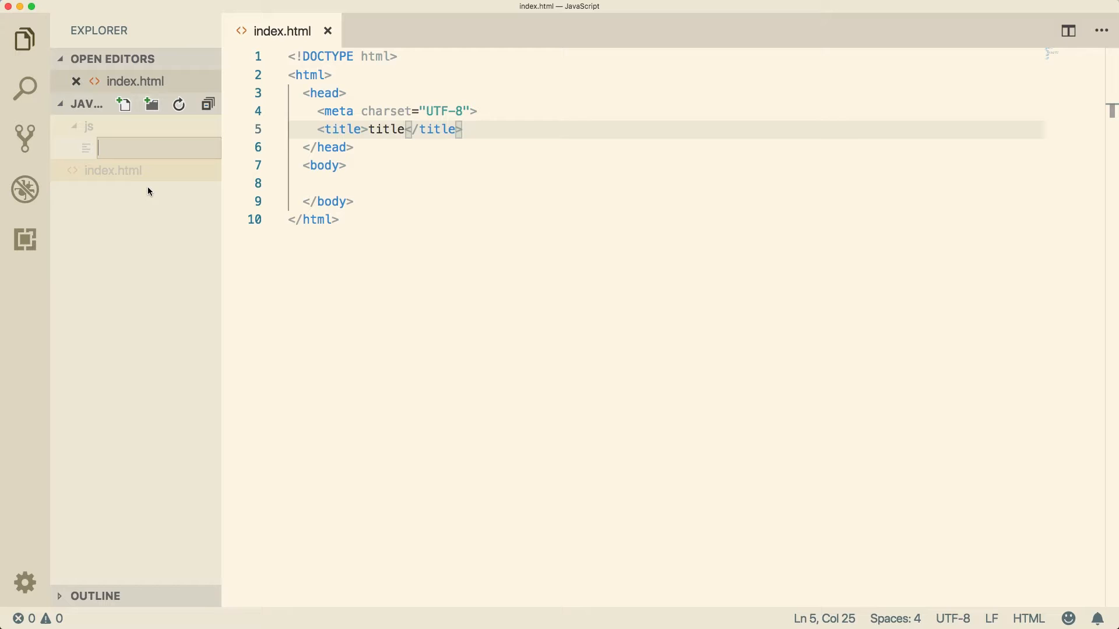
type("youtube.")
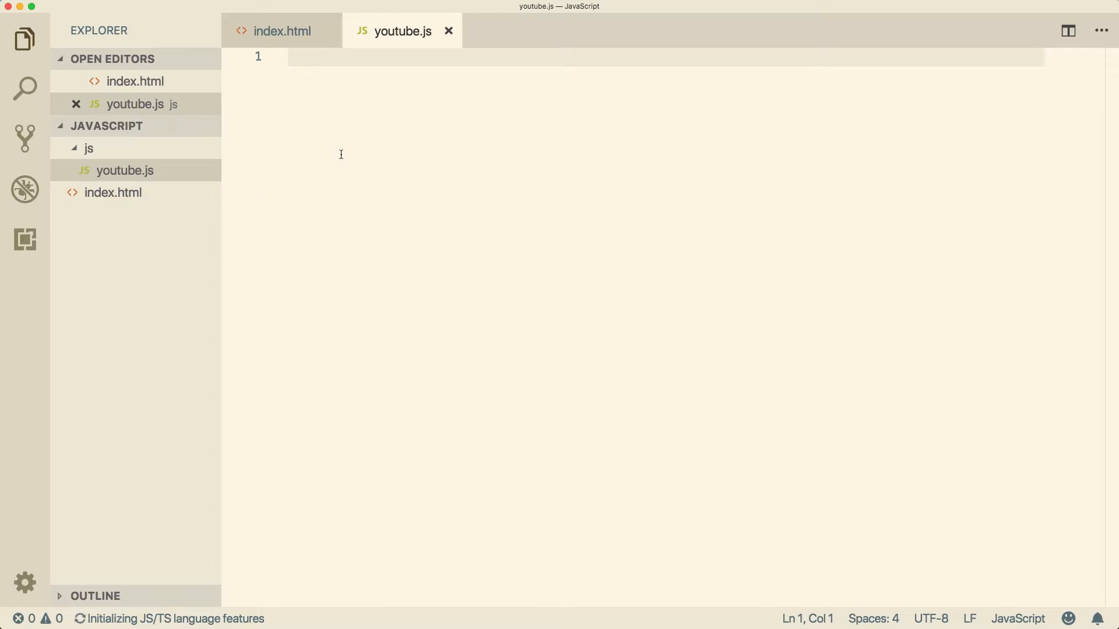
Step: Write alert("hello world") in youtube.js and save it
type("alert")
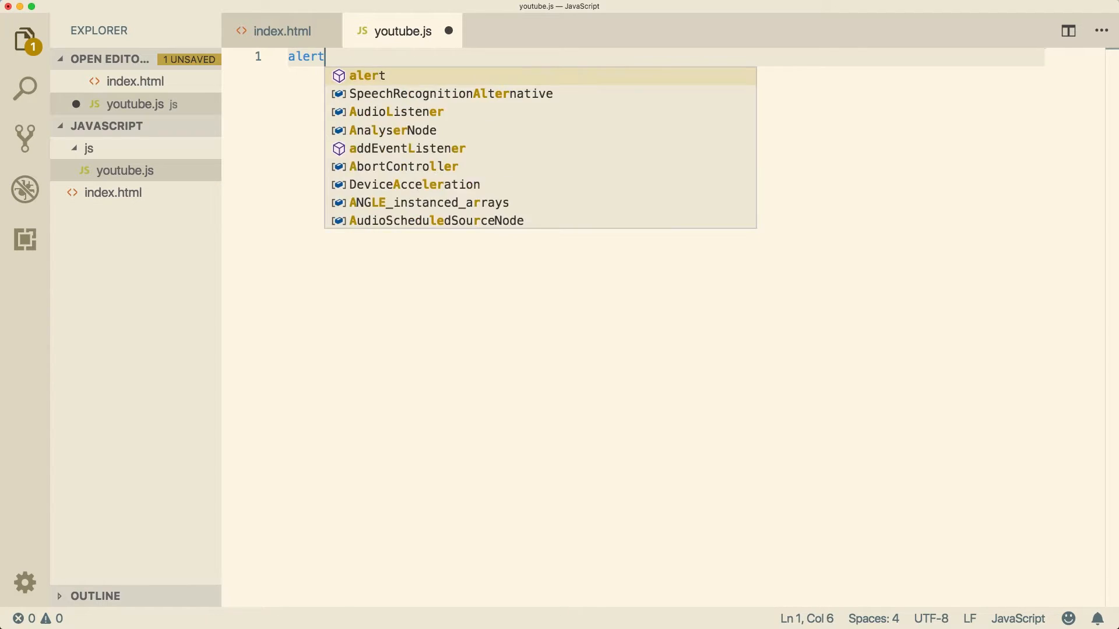
type("(\"\")")
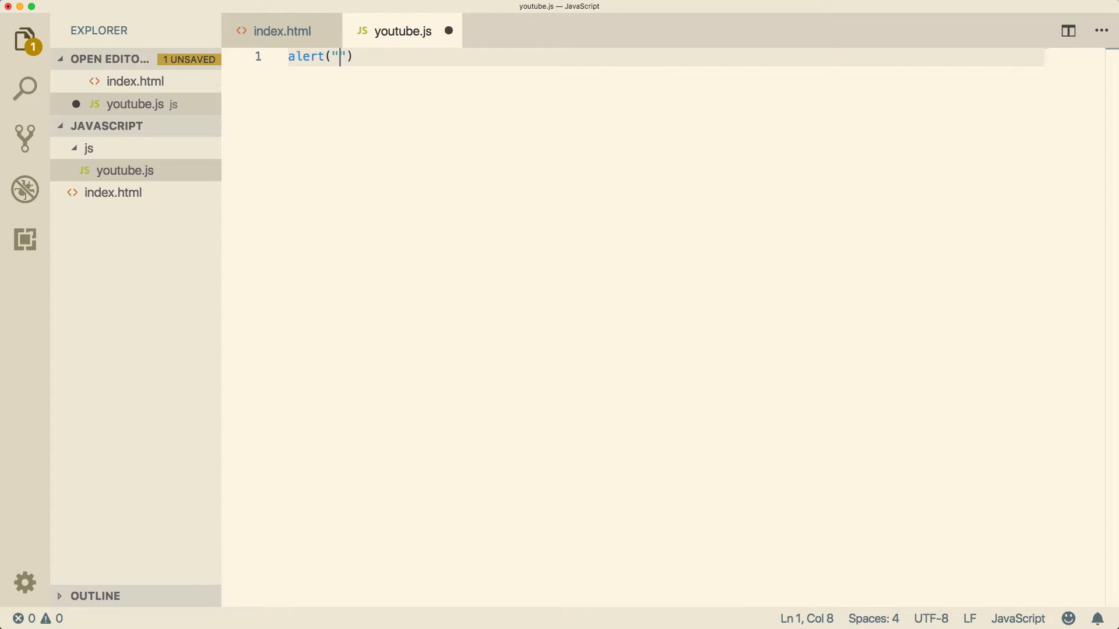
type("hello world")
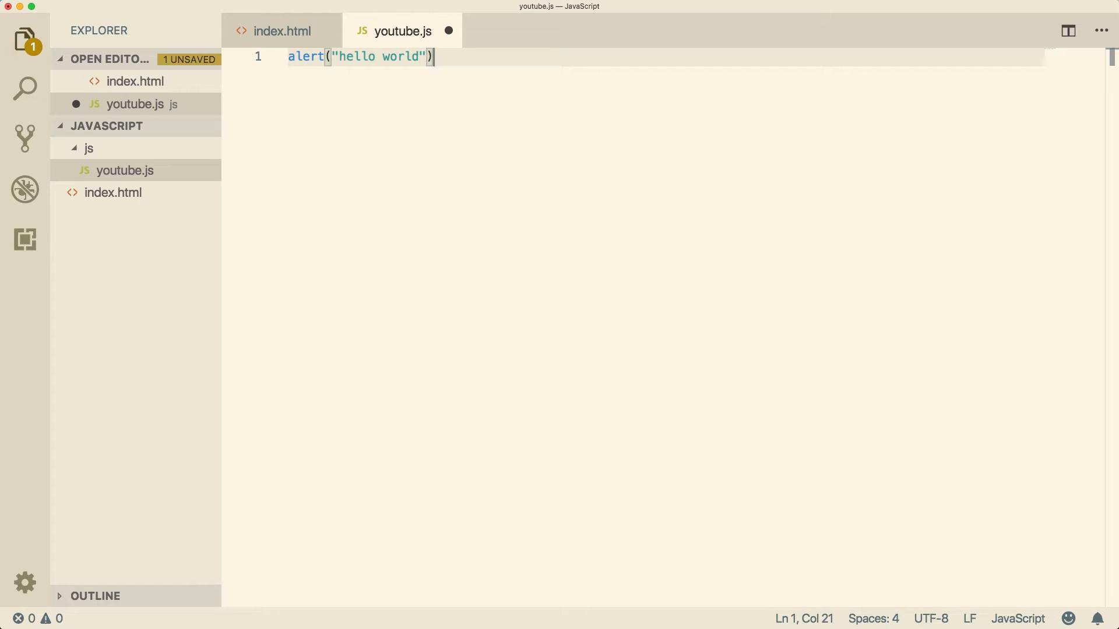
key("cmd+s")
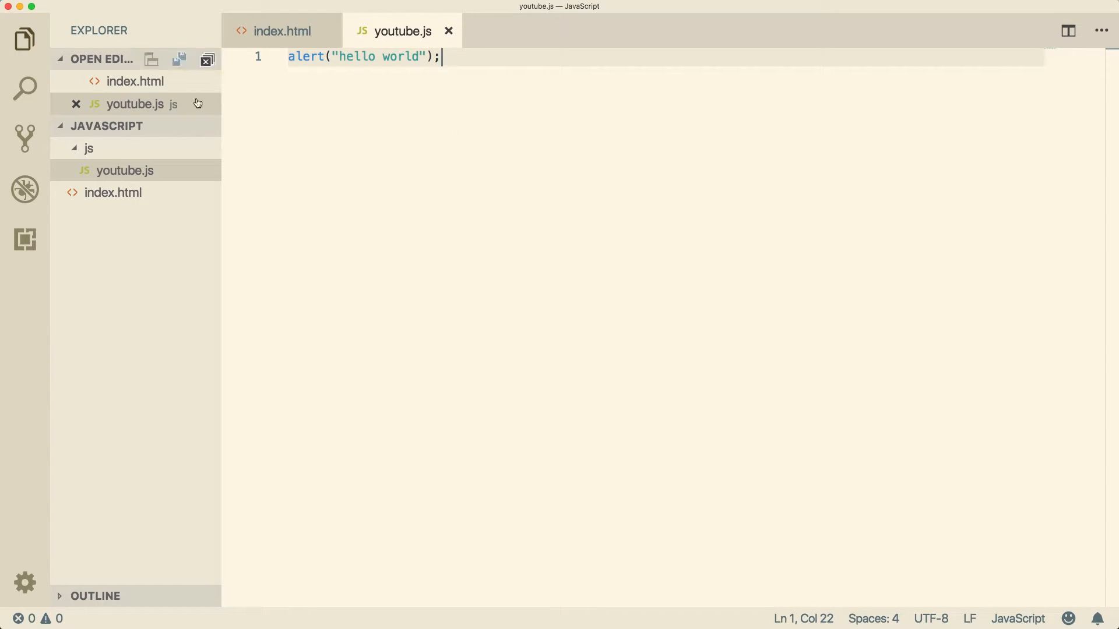
mouse_move(483, 159)
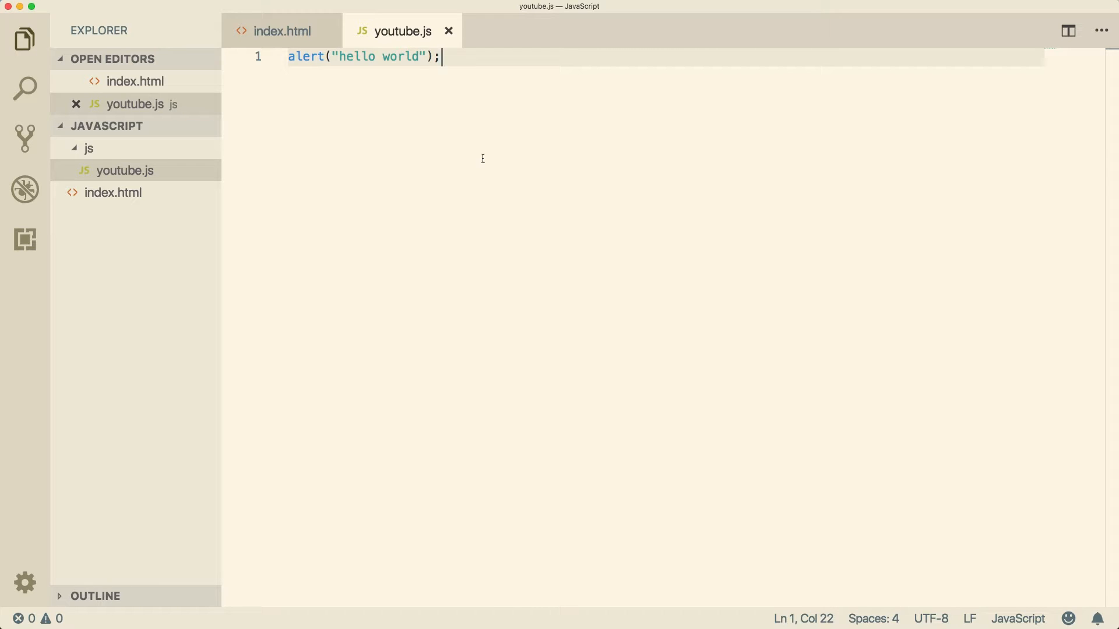
mouse_move(457, 135)
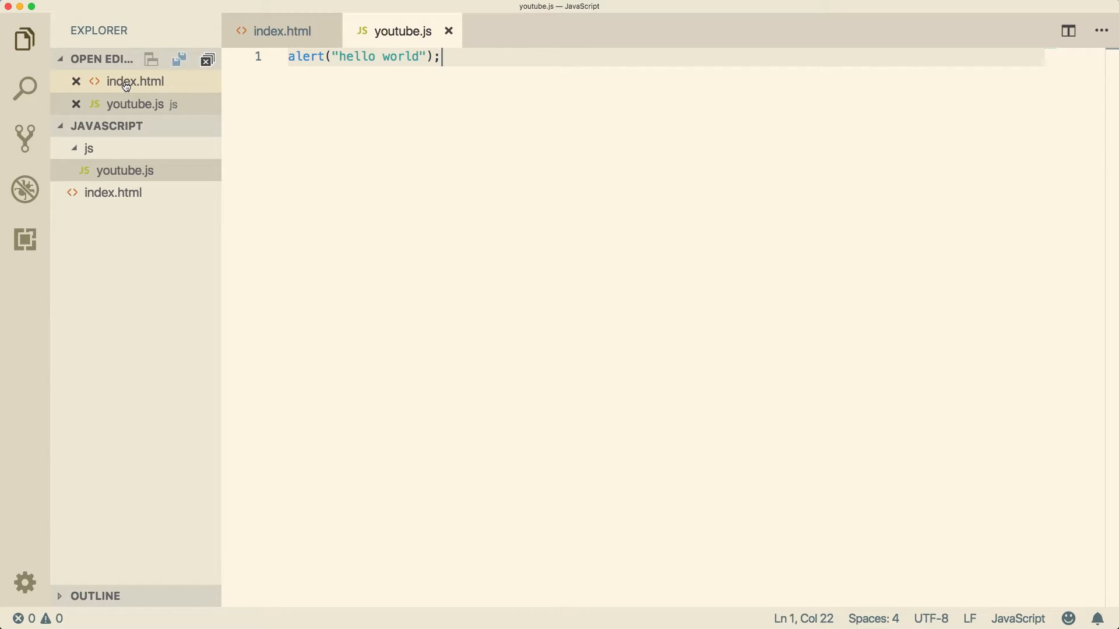
Step: Reveal index.html in Finder and open it with Google Chrome
right_click(125, 81)
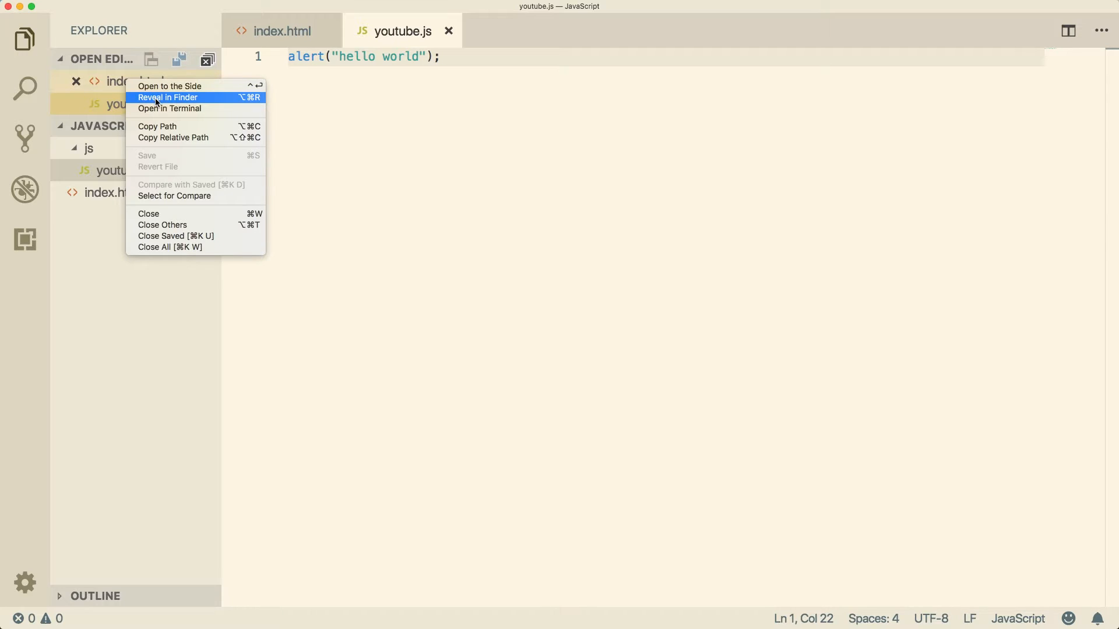
left_click(167, 97)
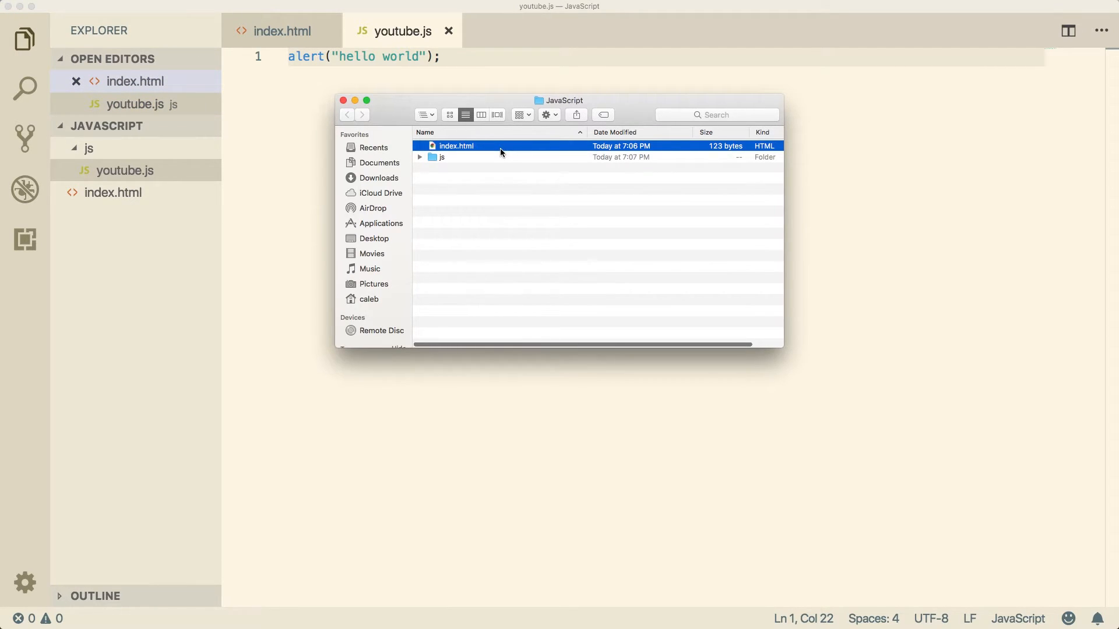
mouse_move(510, 148)
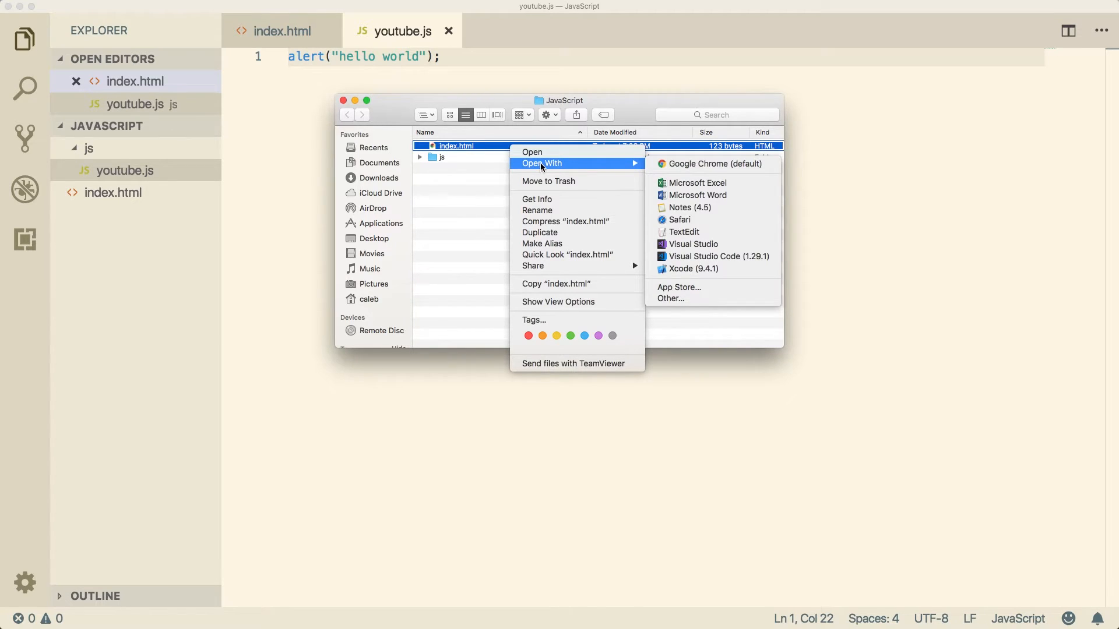
left_click(713, 164)
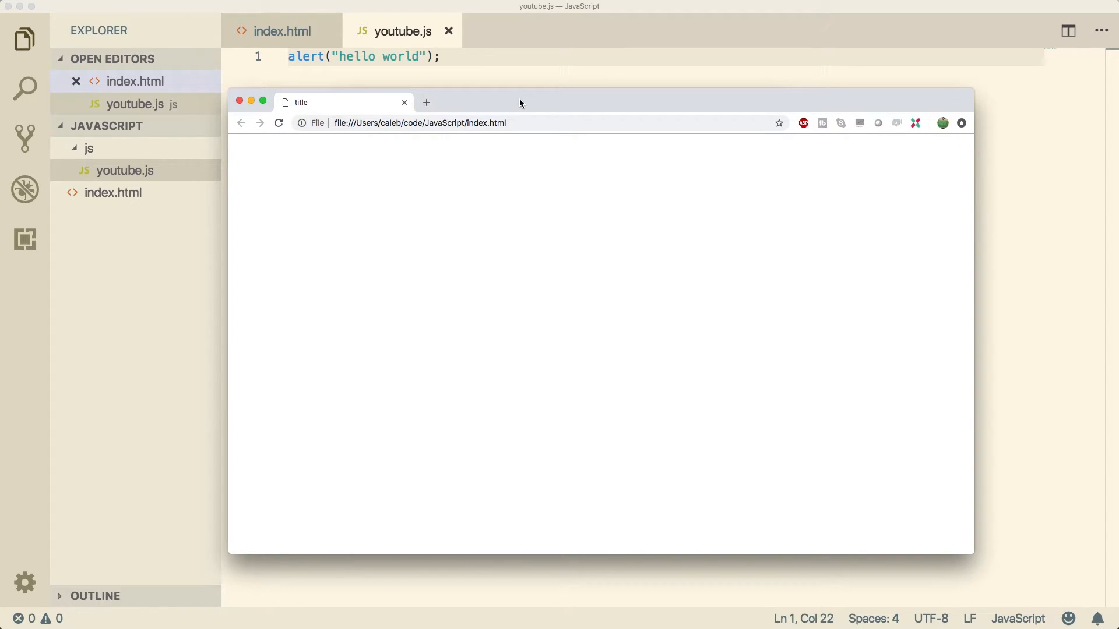
mouse_move(446, 74)
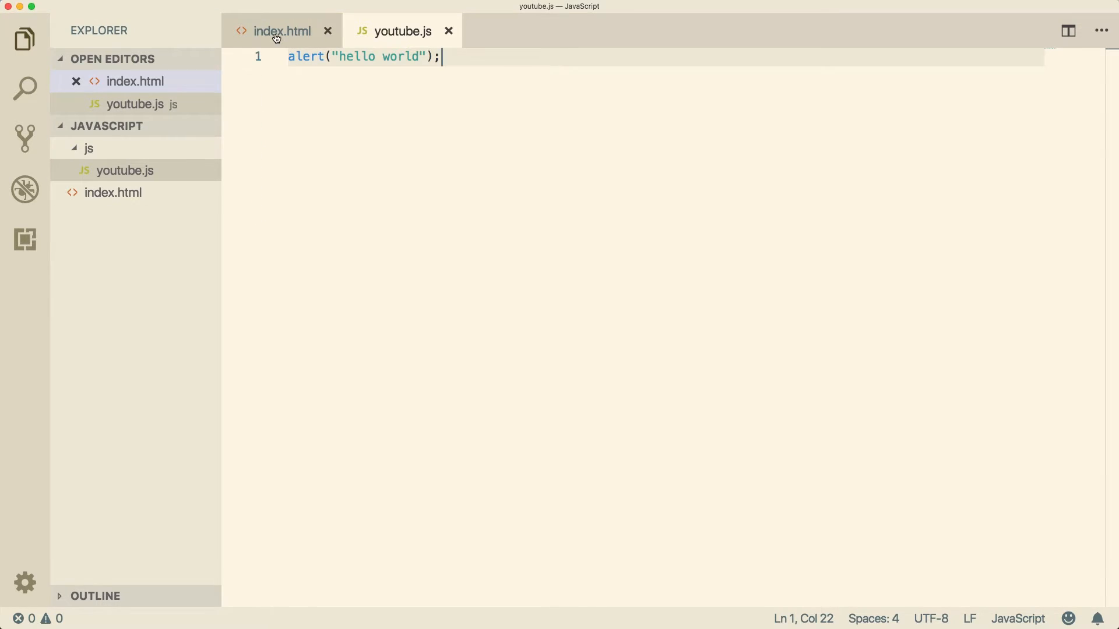
Step: Add <script src="js/youtube.js"></script> inside the body of index.html and save
left_click(281, 31)
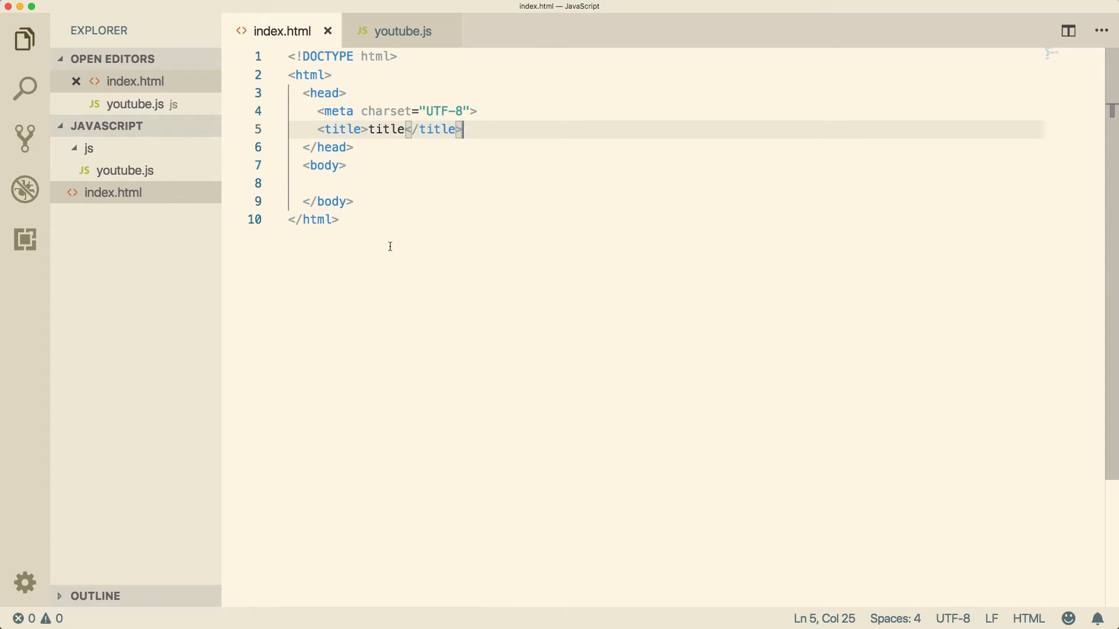
mouse_move(388, 218)
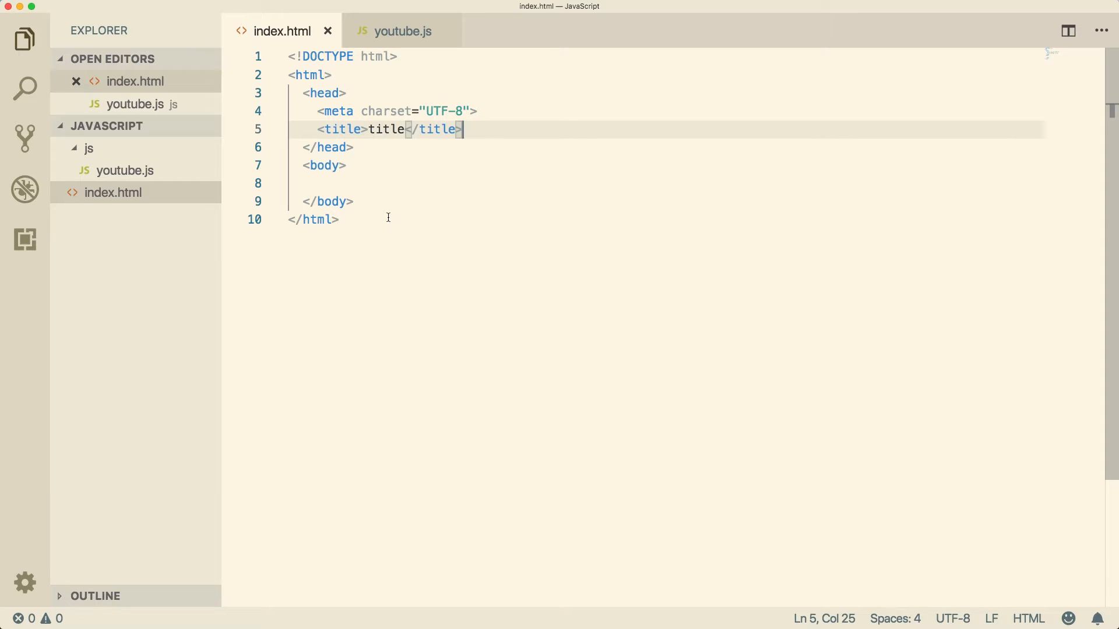
mouse_move(392, 197)
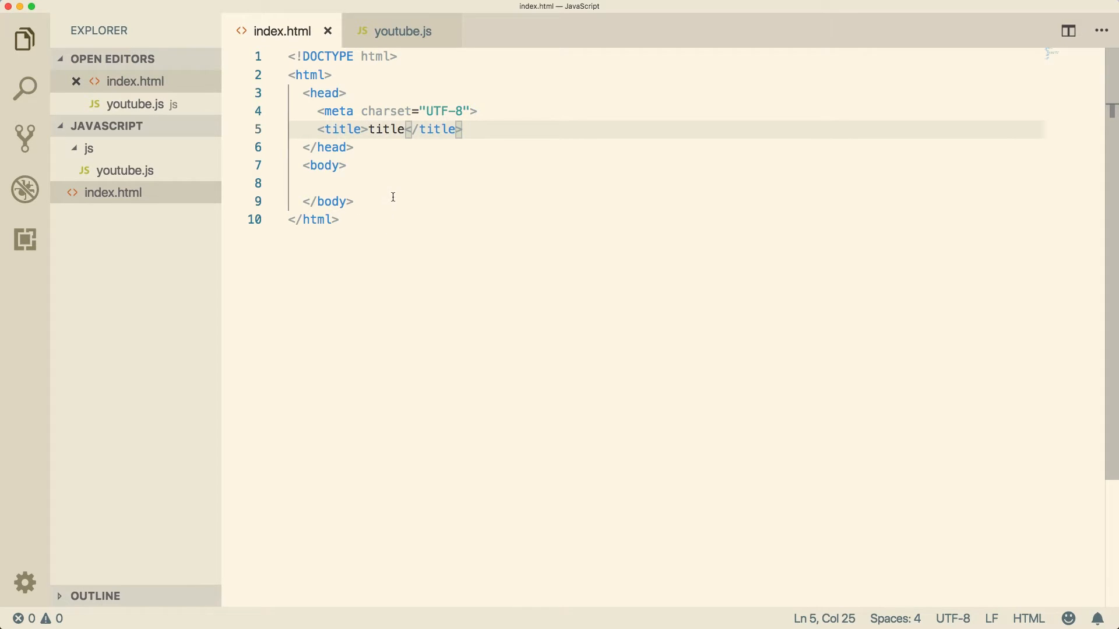
left_click(312, 202)
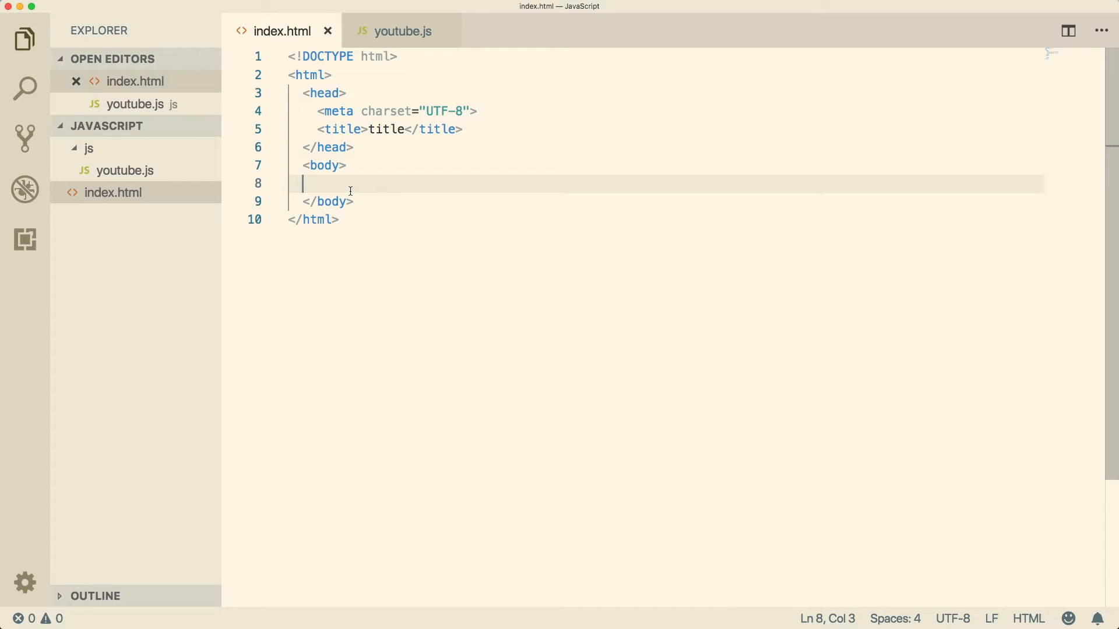
type("<")
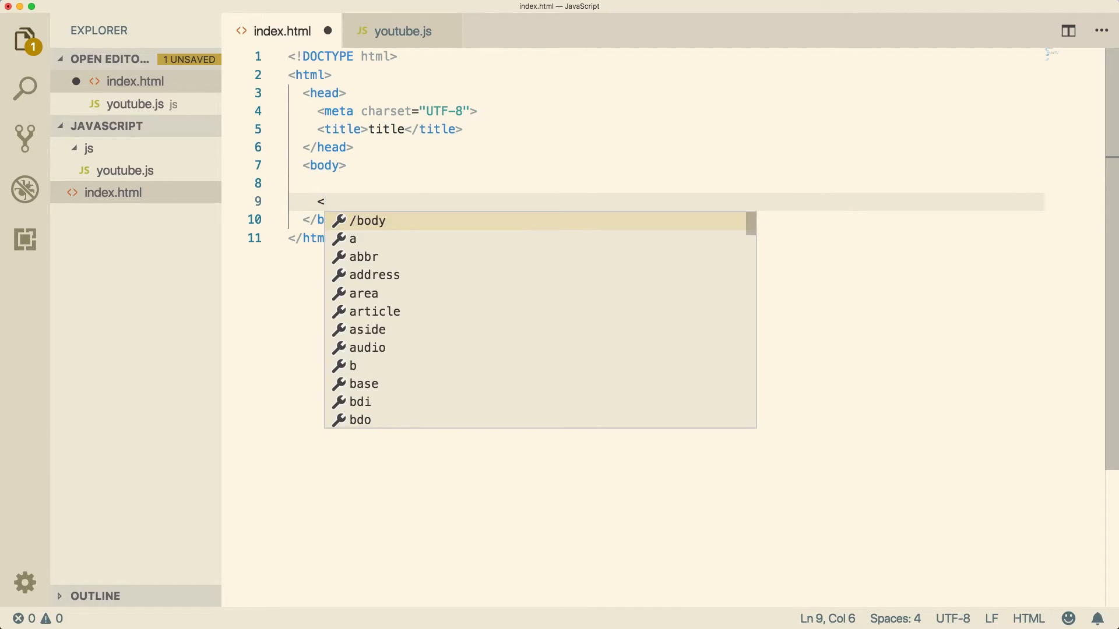
type("script src=\"")
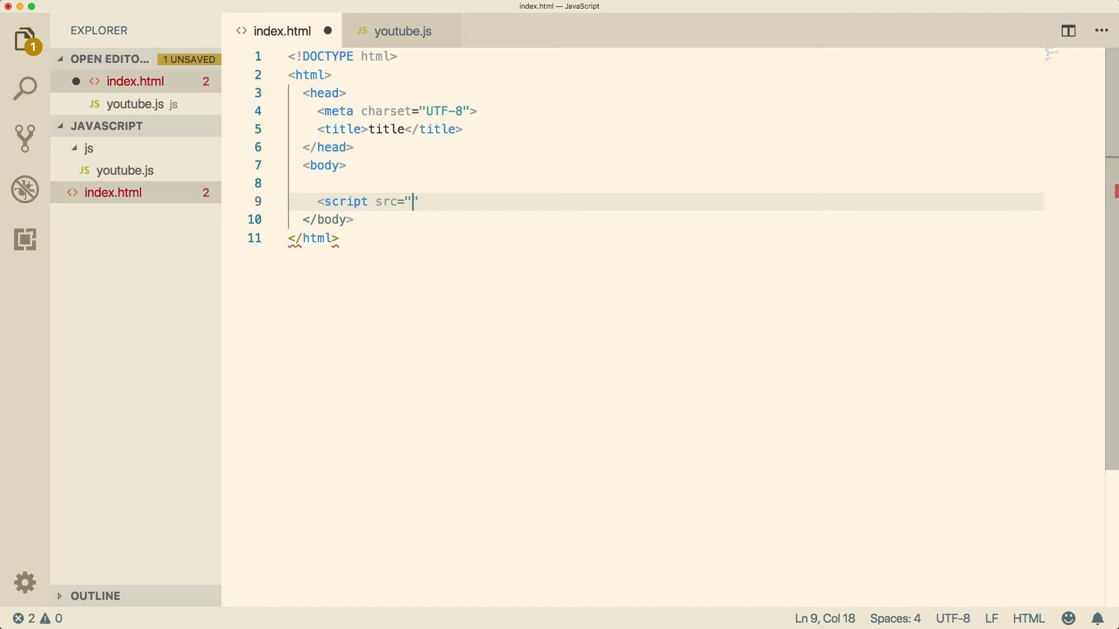
type("js/youtube.js")
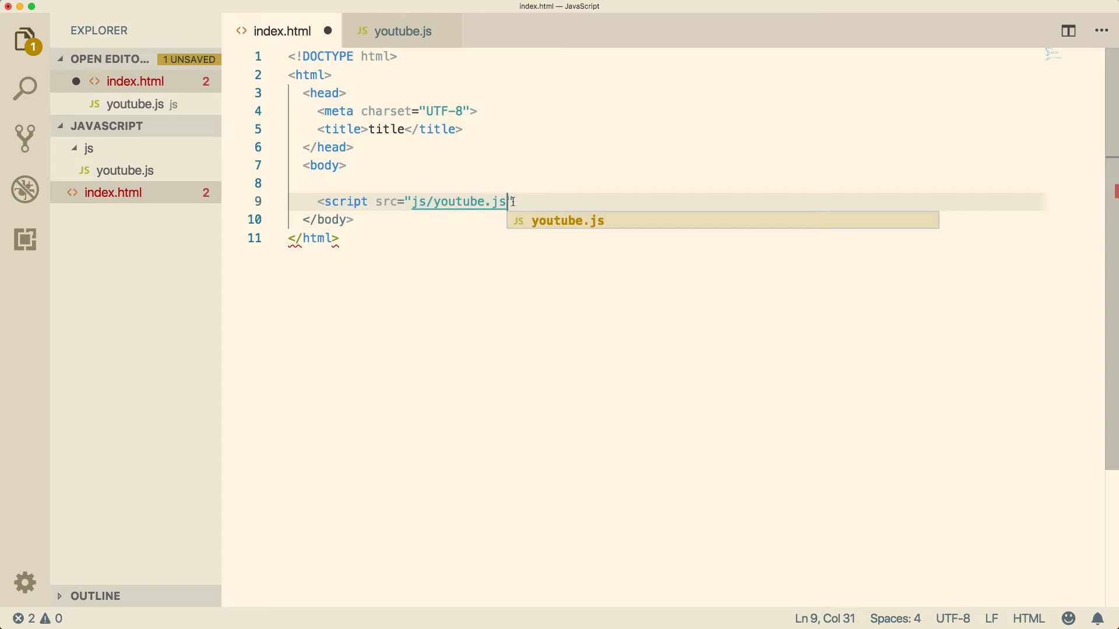
type("\"></script>")
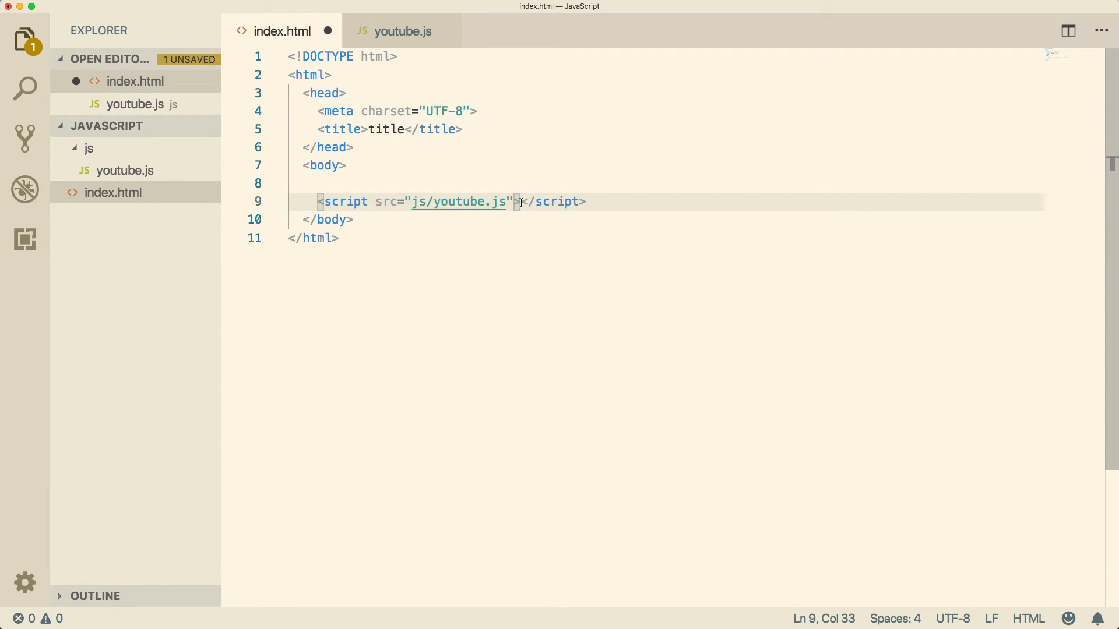
left_click(596, 202)
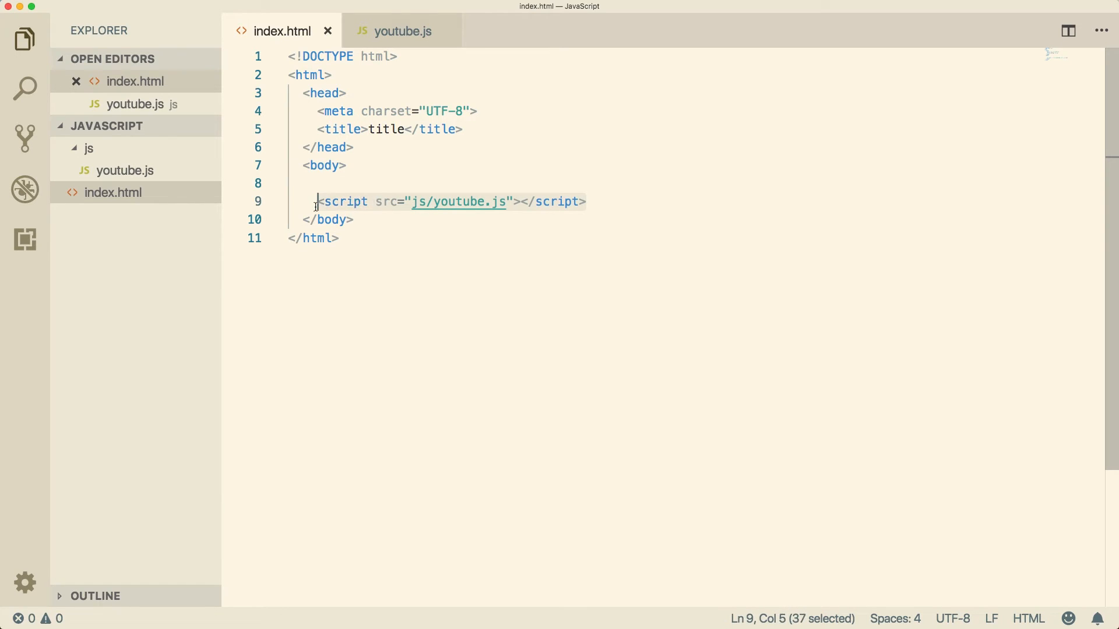
left_click(635, 203)
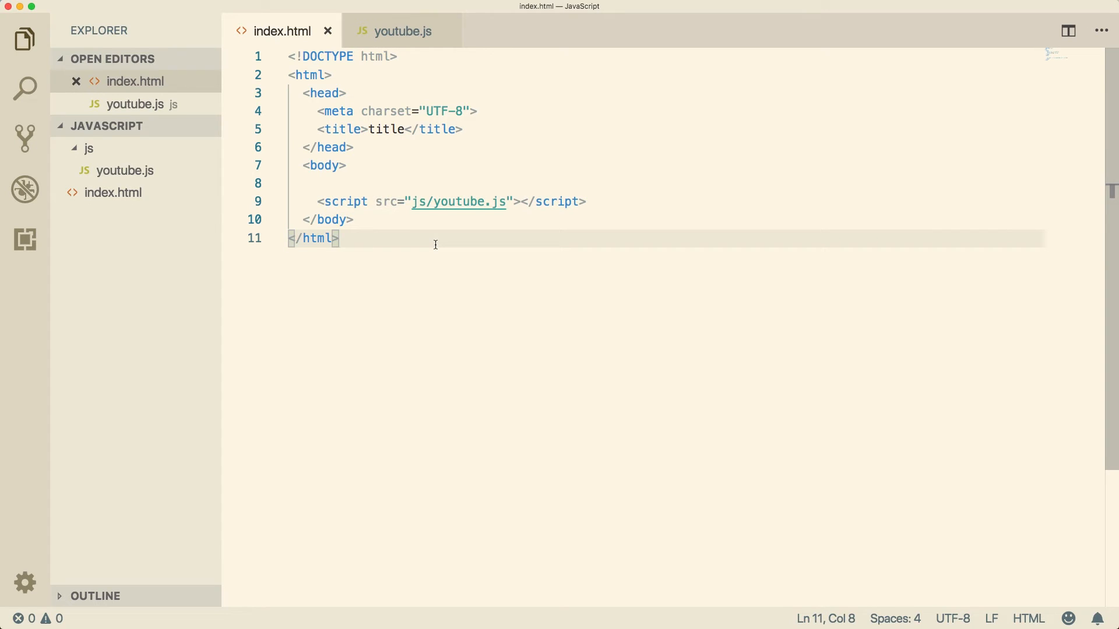
mouse_move(394, 41)
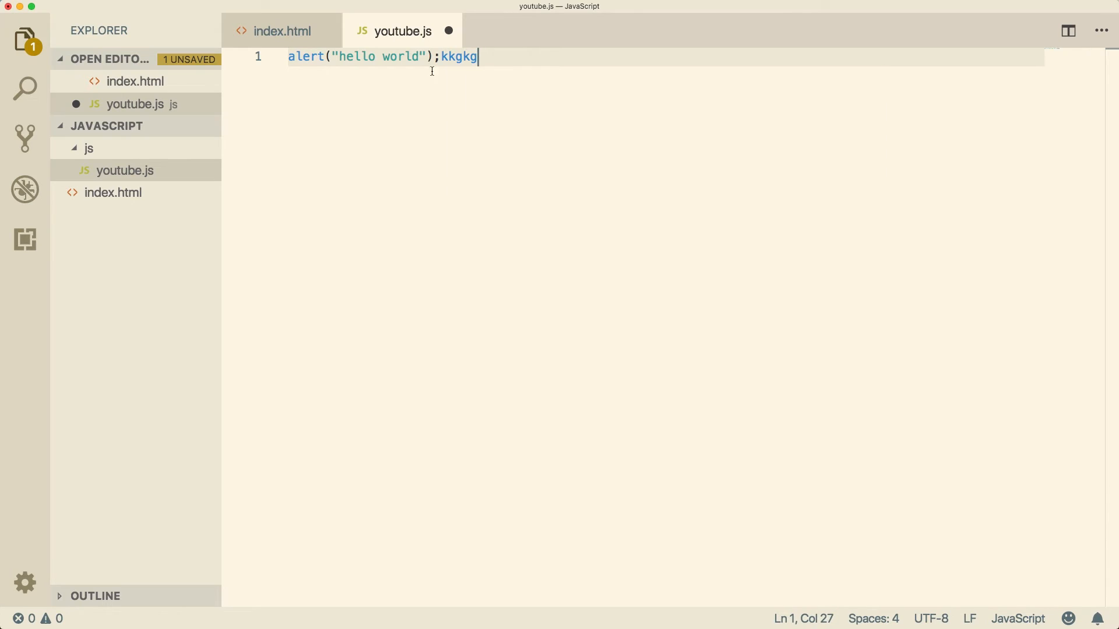
mouse_move(447, 30)
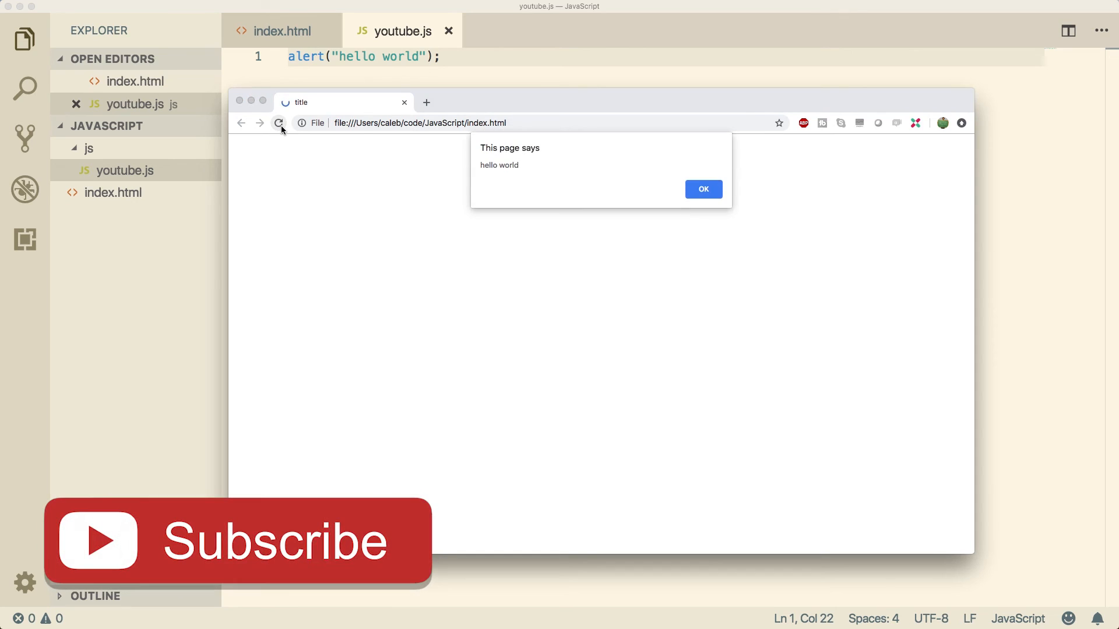
Step: Reload index.html in Chrome so the 'hello world' alert from js/youtube.js appears
left_click(704, 190)
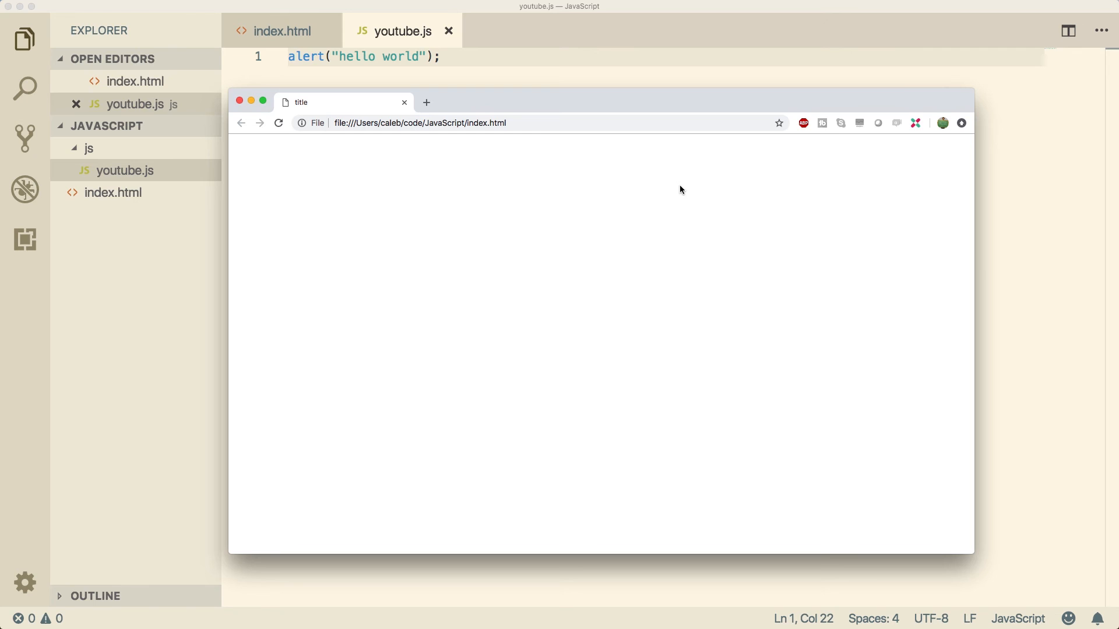
mouse_move(1000, 52)
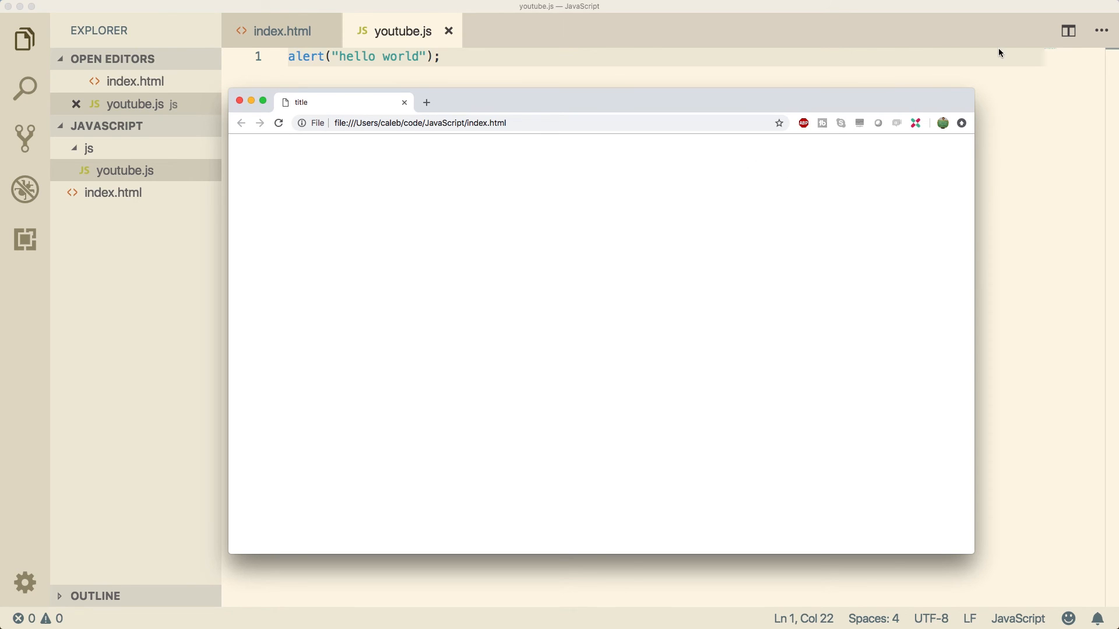